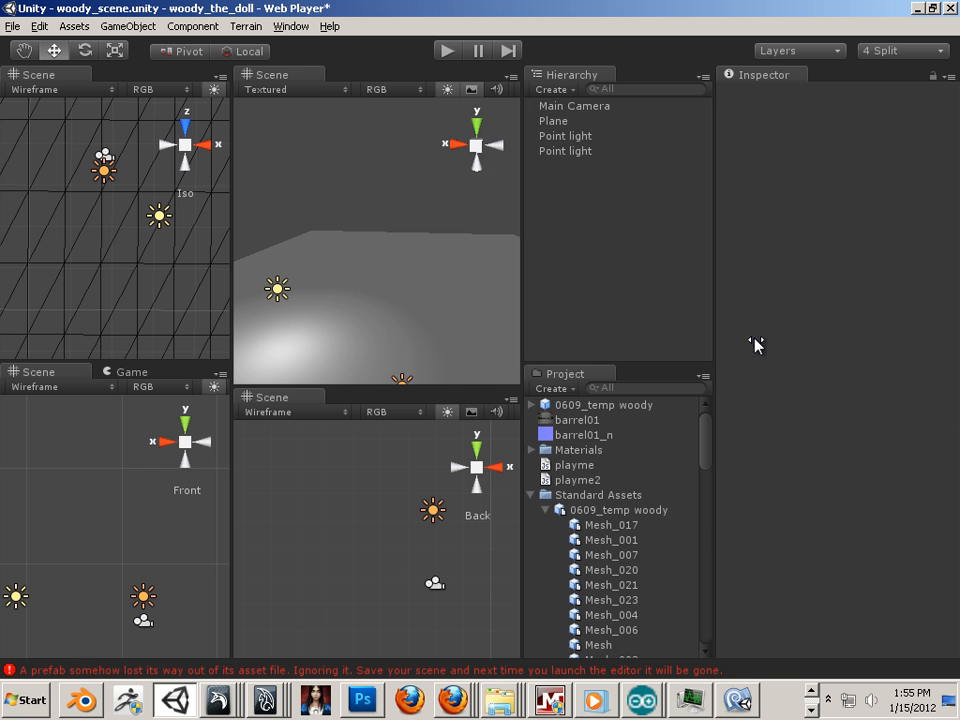
pyautogui.moveTo(710, 573)
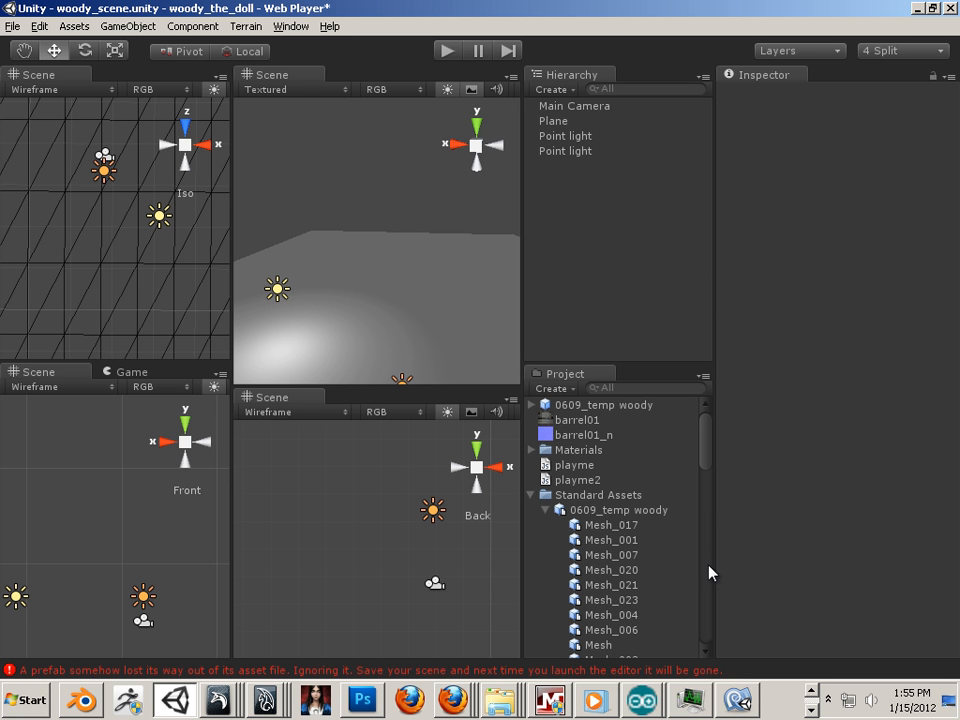
# - Select the 0609_temp woody model under Standard Assets to show its import settings
pyautogui.click(619, 509)
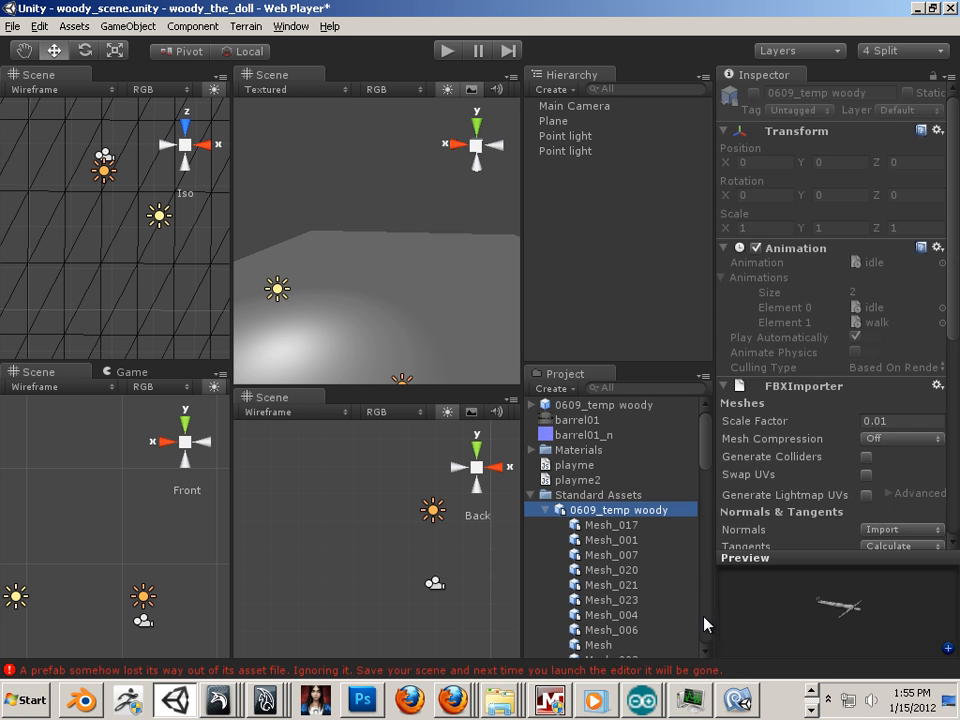
pyautogui.moveTo(660, 615)
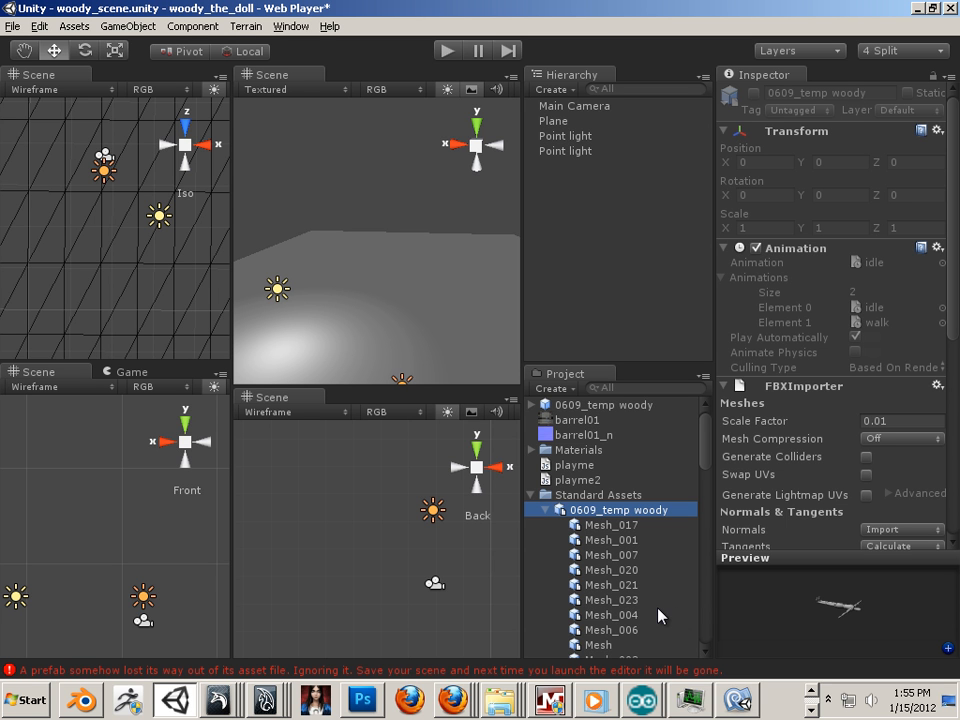
pyautogui.moveTo(612, 192)
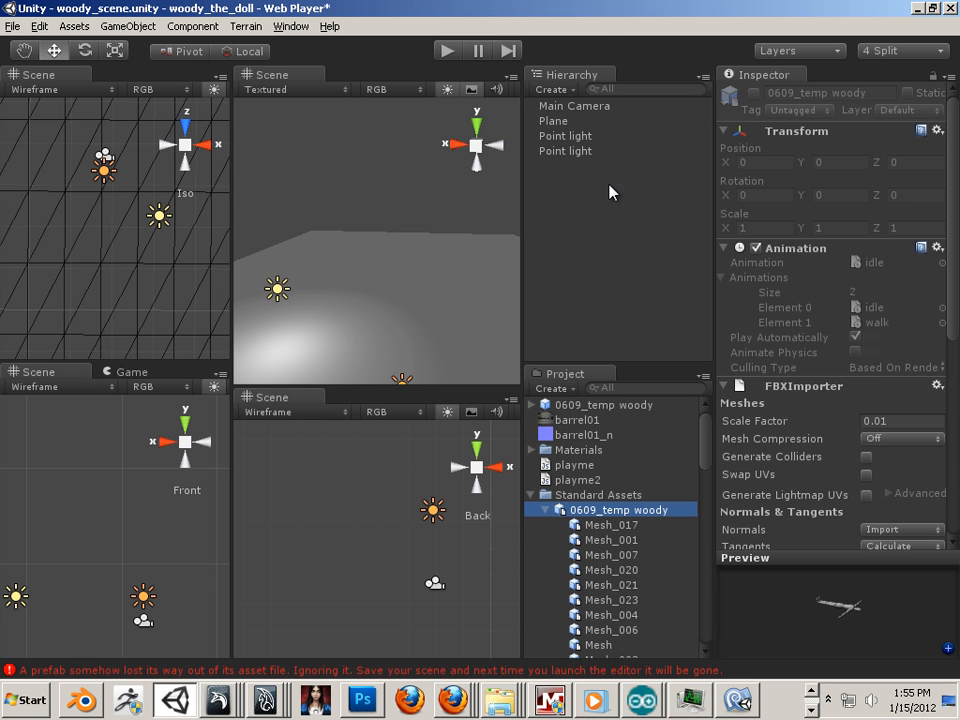
pyautogui.moveTo(575, 110)
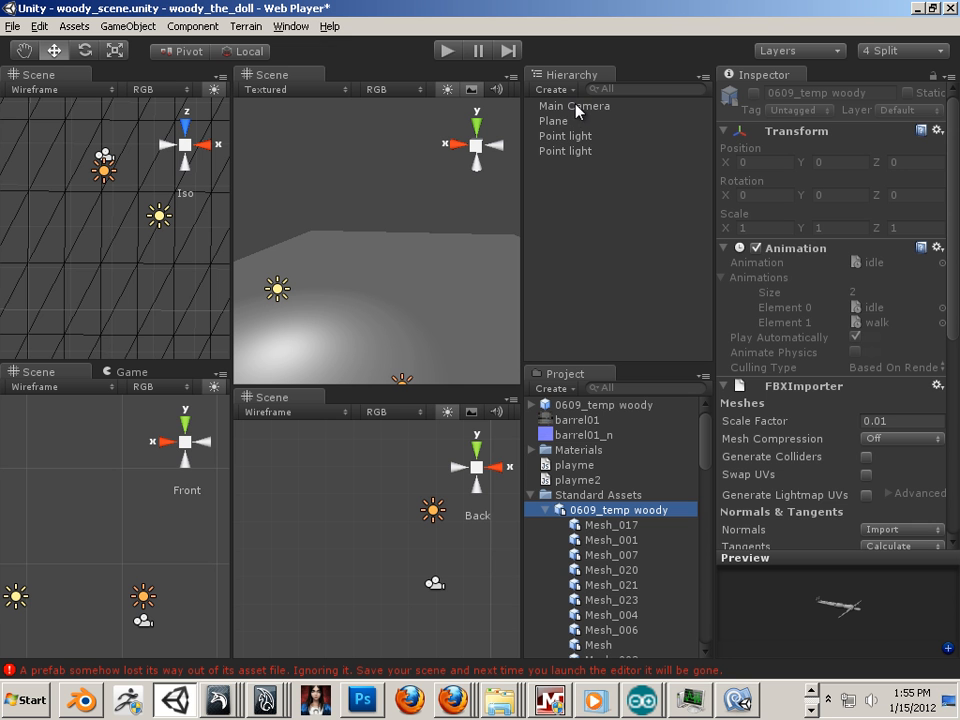
pyautogui.moveTo(948, 450)
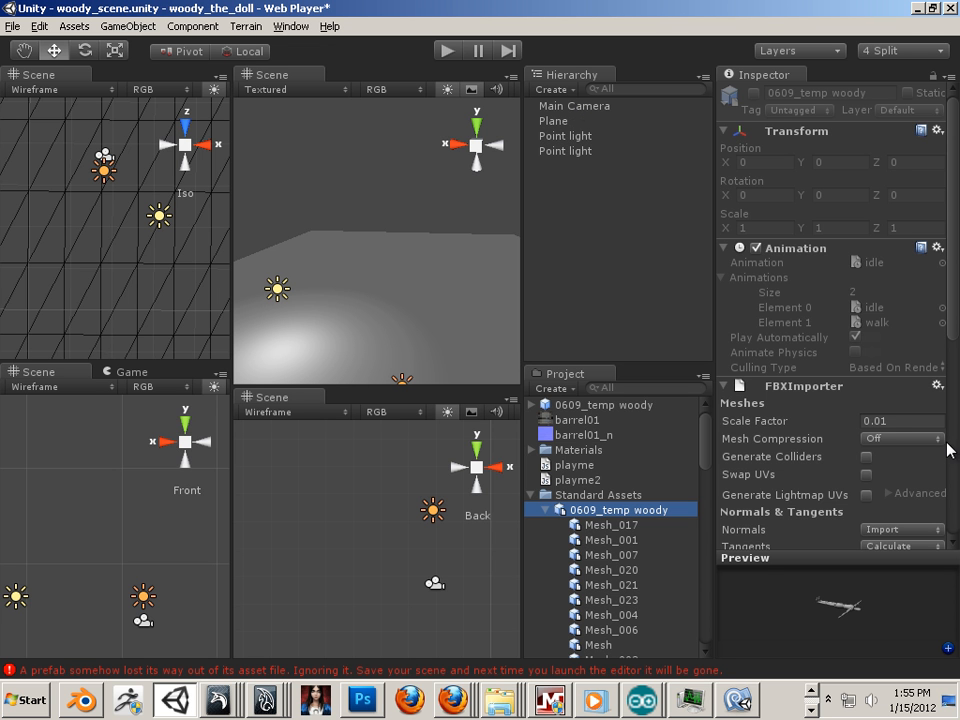
# - Set the idle clip to frames 0–1 and rename the second clip to walk, frames 1–33
pyautogui.scroll(-3)
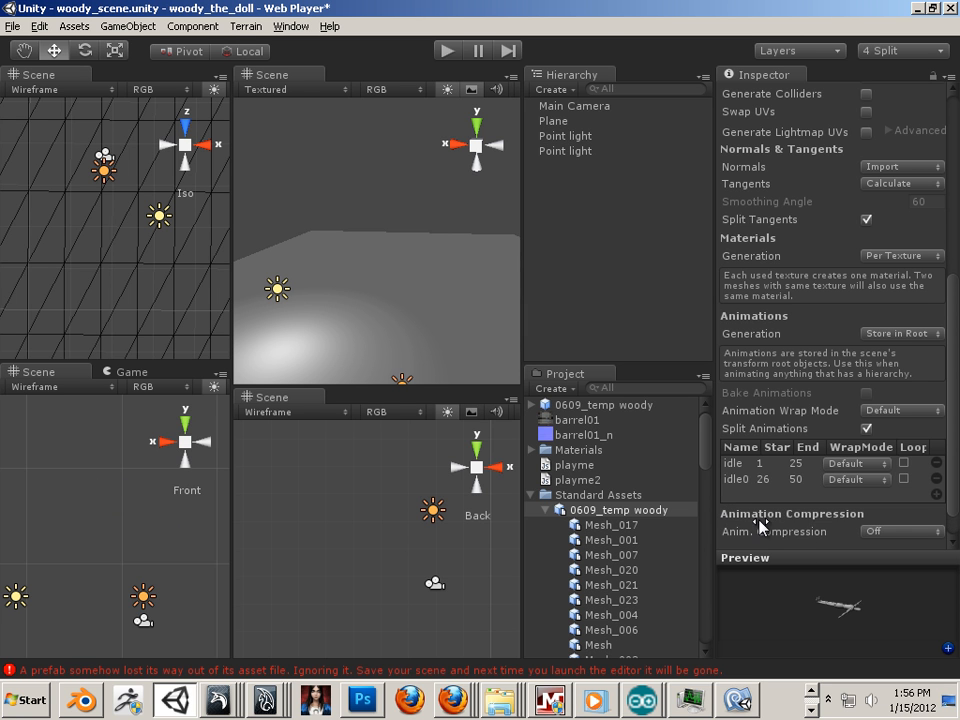
pyautogui.doubleClick(733, 462)
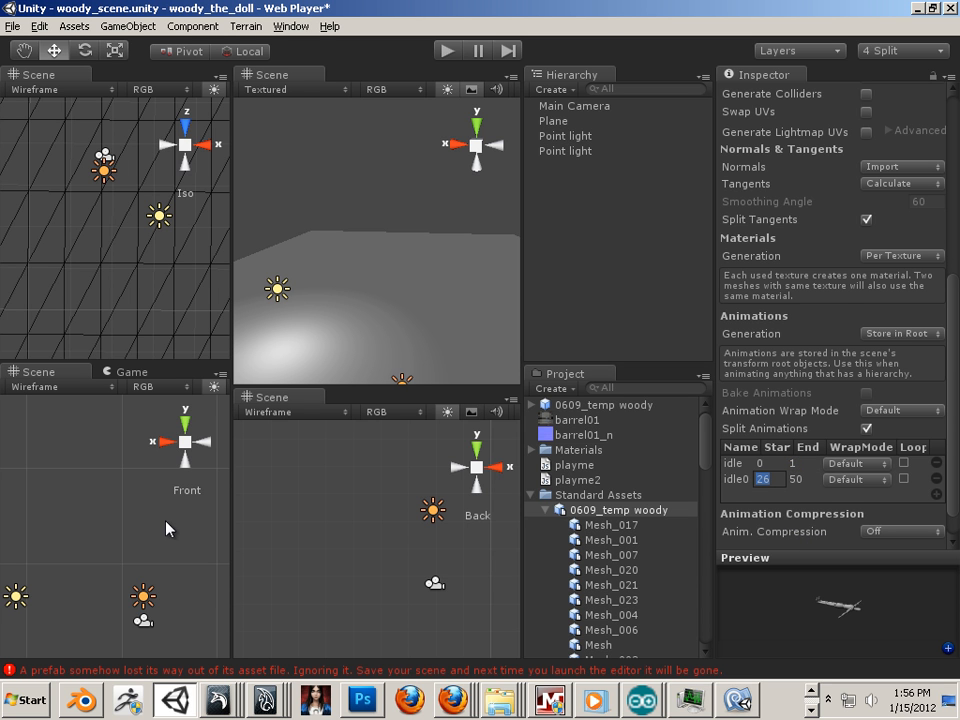
pyautogui.click(735, 464)
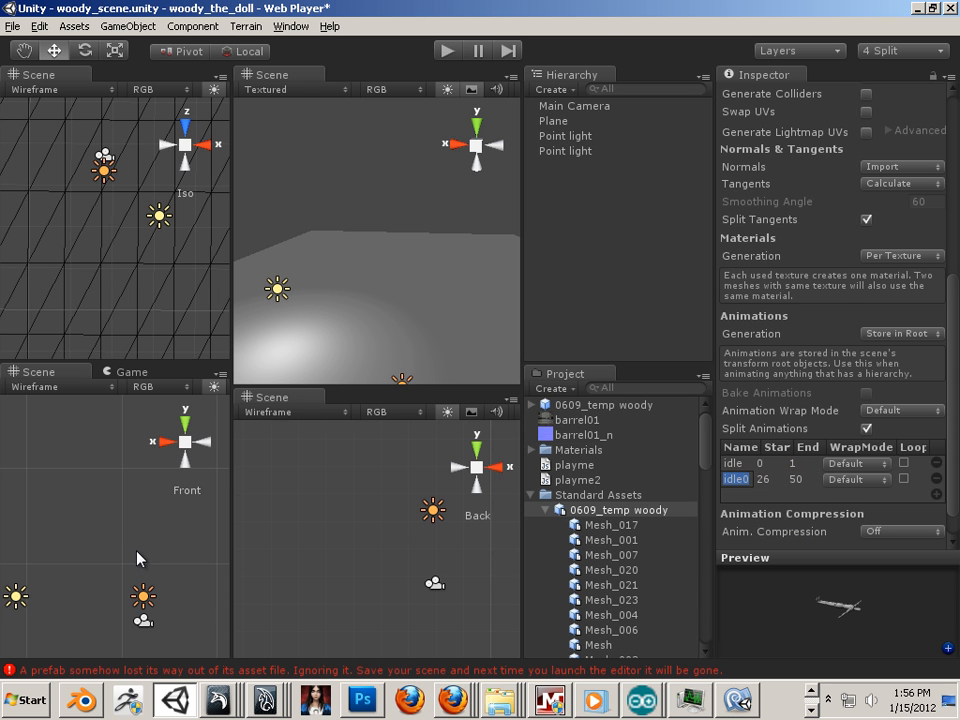
pyautogui.write('walk')
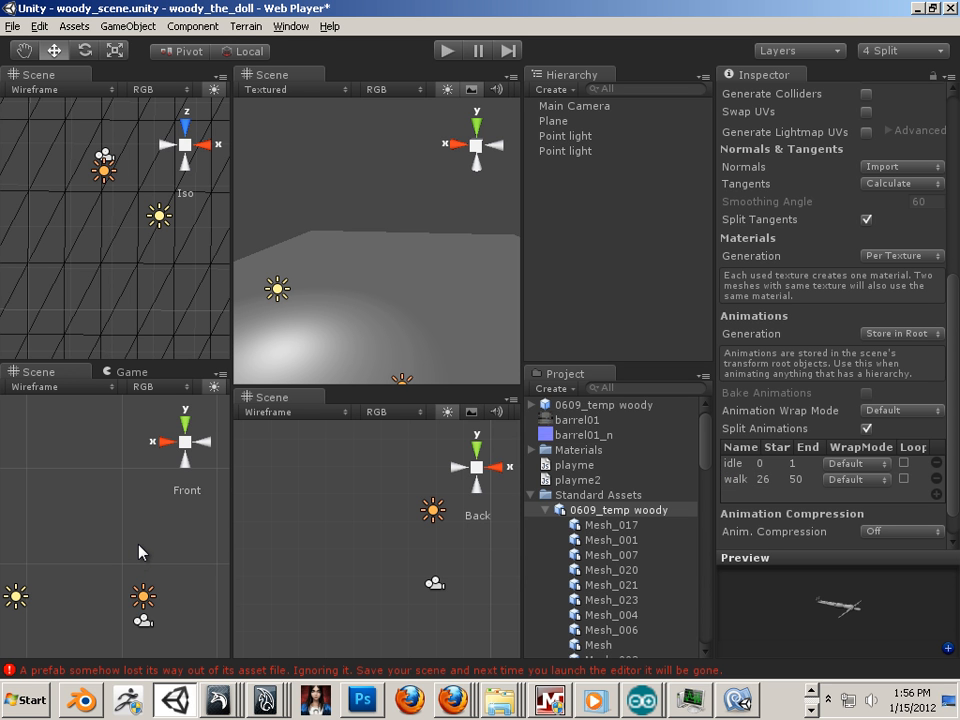
pyautogui.click(775, 479)
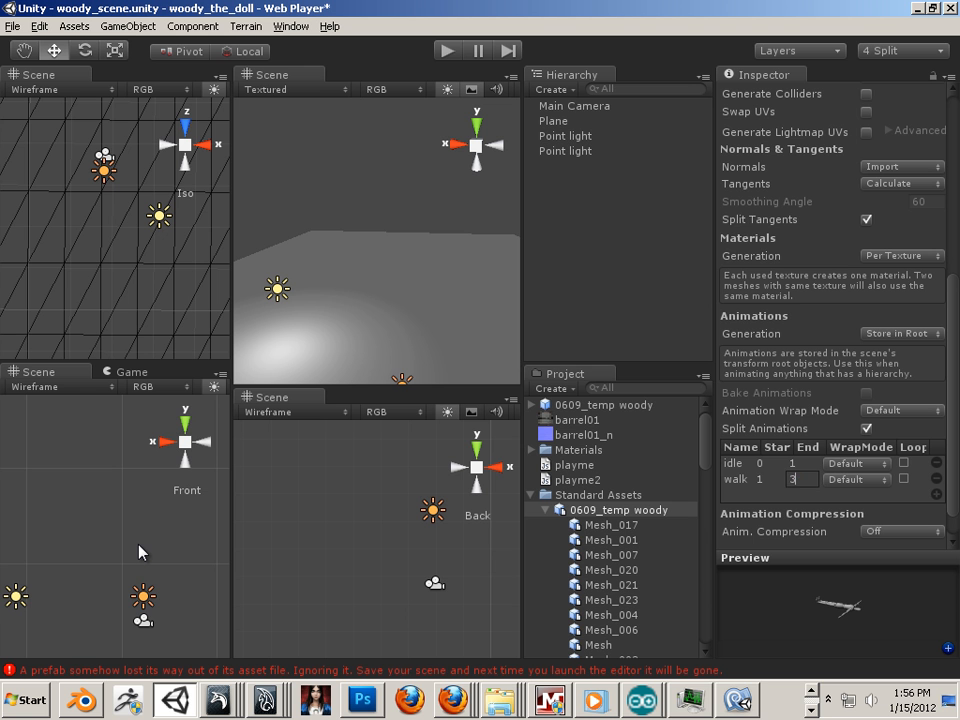
pyautogui.write('3')
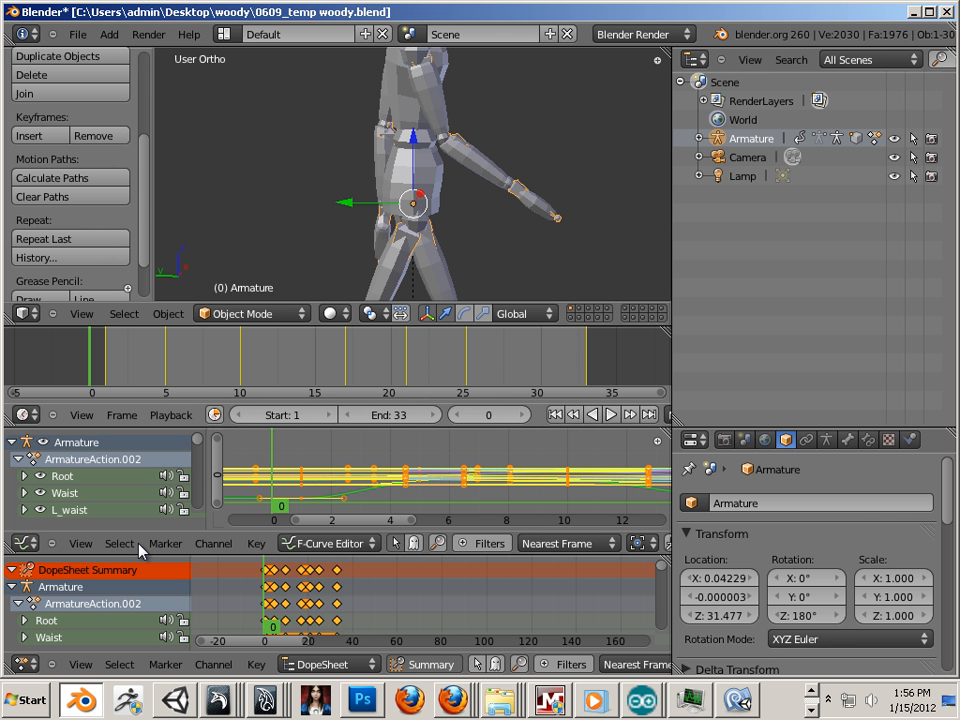
# - In Blender, jump to the timeline end to confirm the walk action ends at frame 33
pyautogui.click(607, 414)
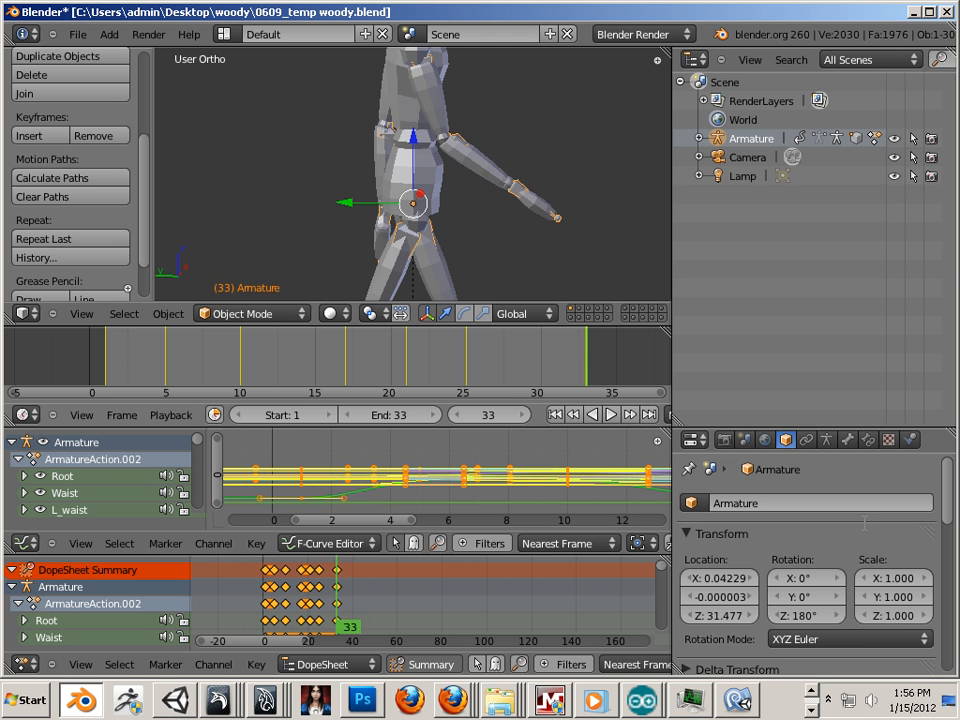
pyautogui.moveTo(488, 414)
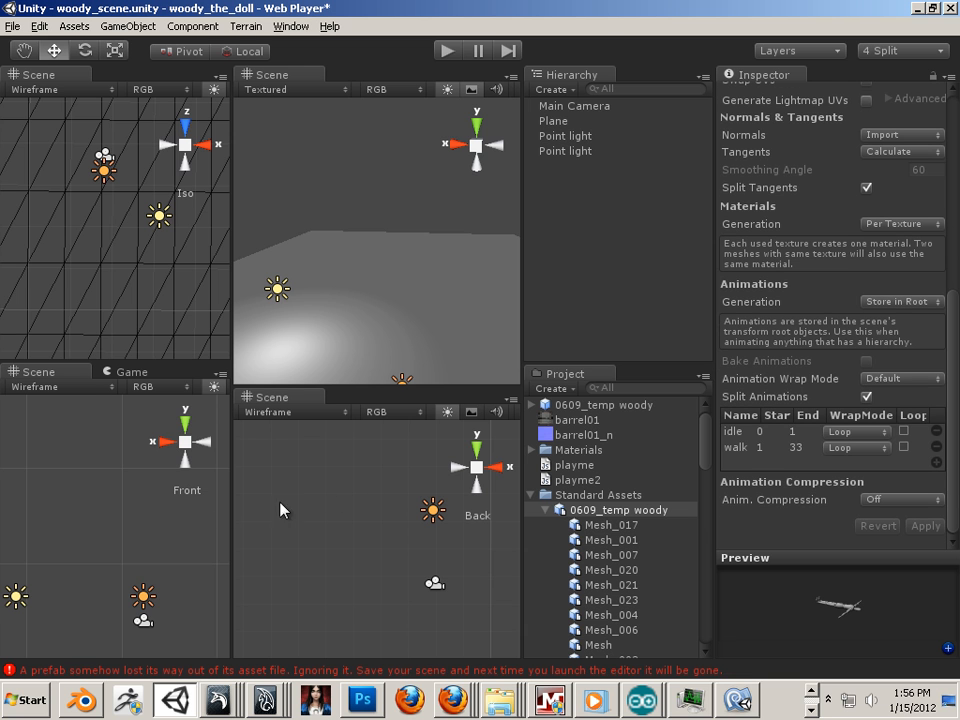
pyautogui.moveTo(143, 492)
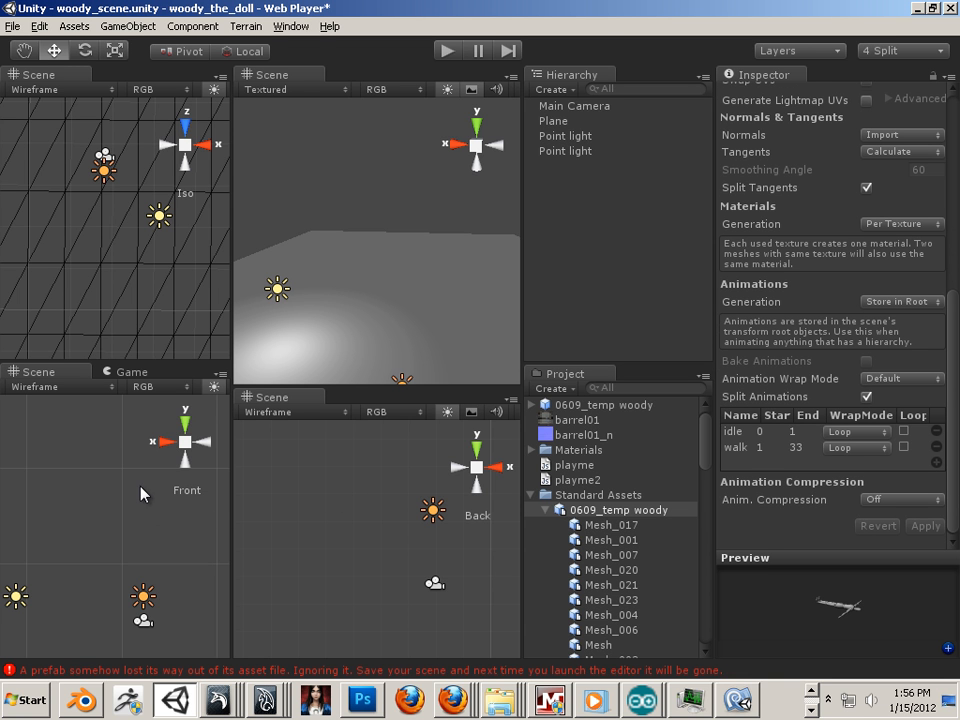
pyautogui.moveTo(50, 137)
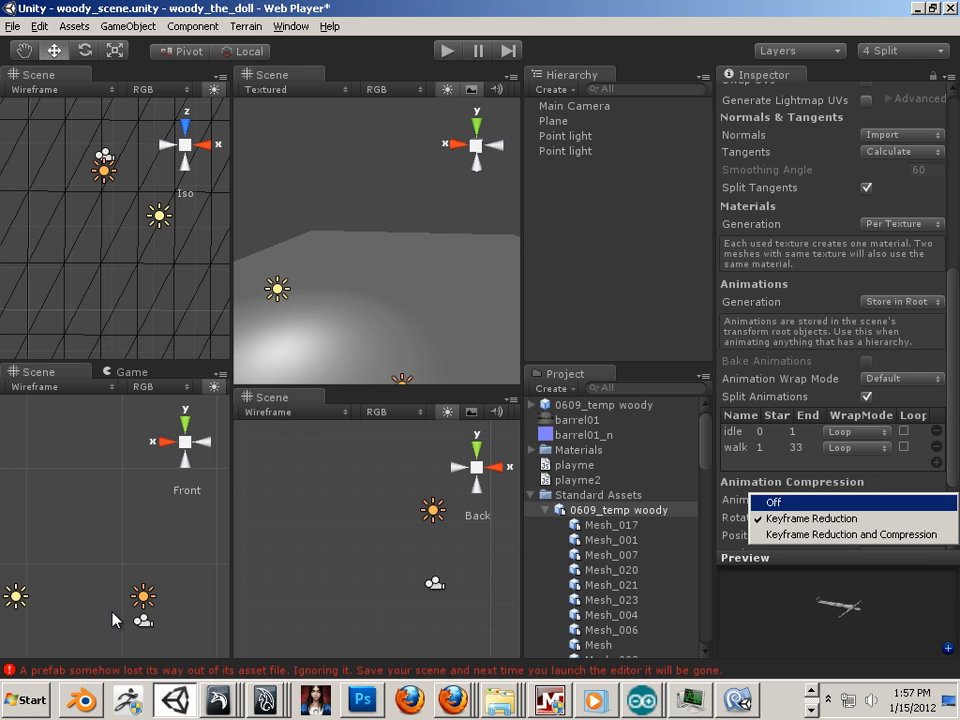
# - Set Anim. Compression to Off and apply the woody import settings
pyautogui.click(773, 501)
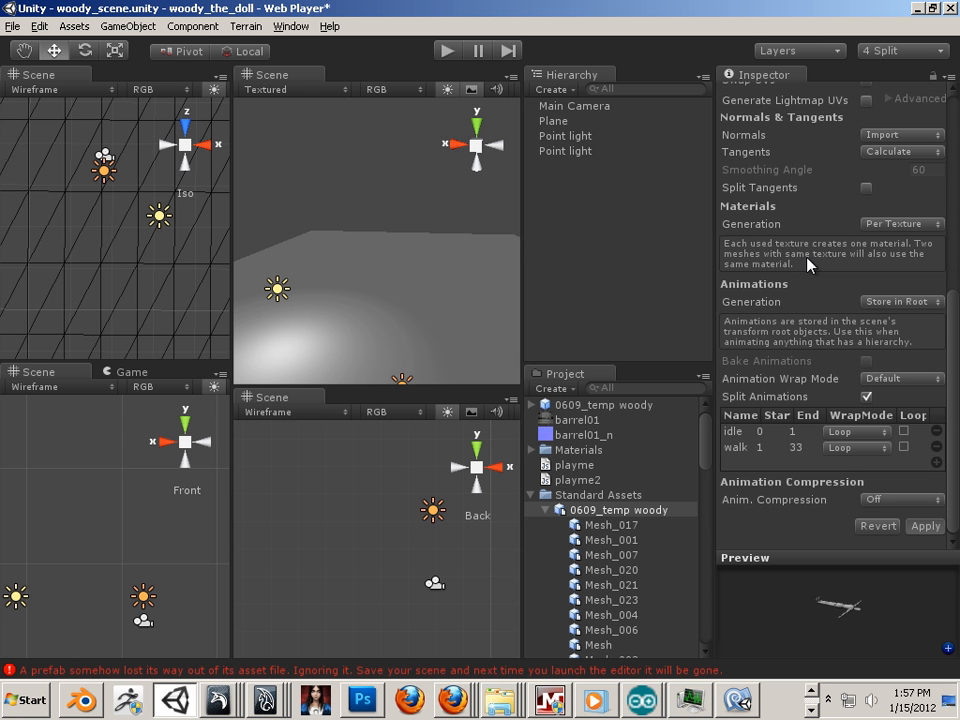
pyautogui.click(867, 187)
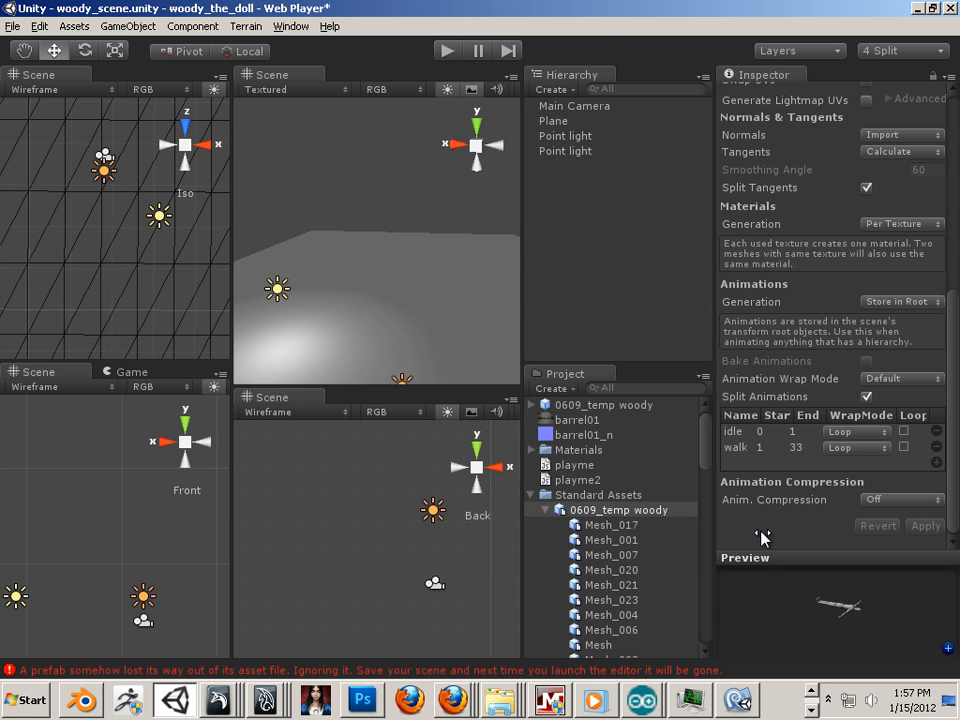
pyautogui.moveTo(760, 535)
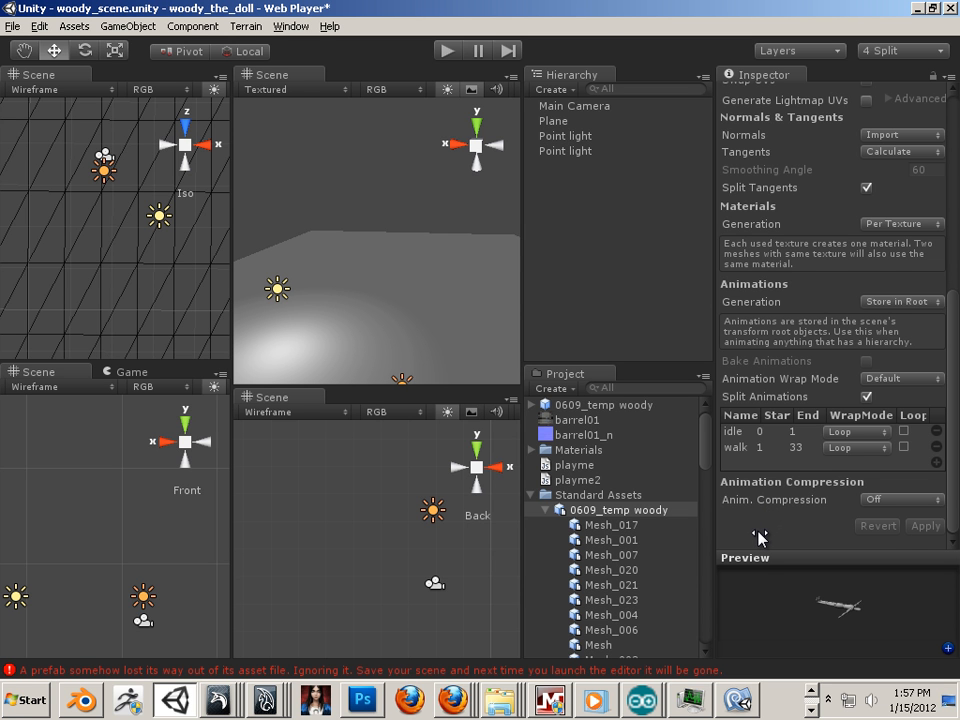
pyautogui.moveTo(445, 63)
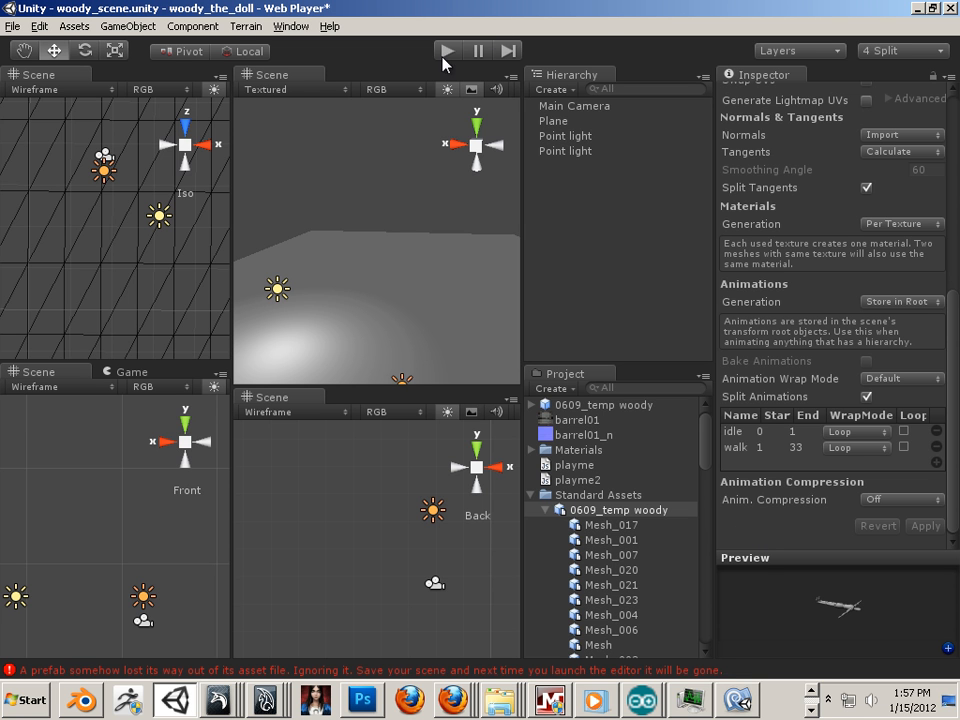
pyautogui.moveTo(148, 580)
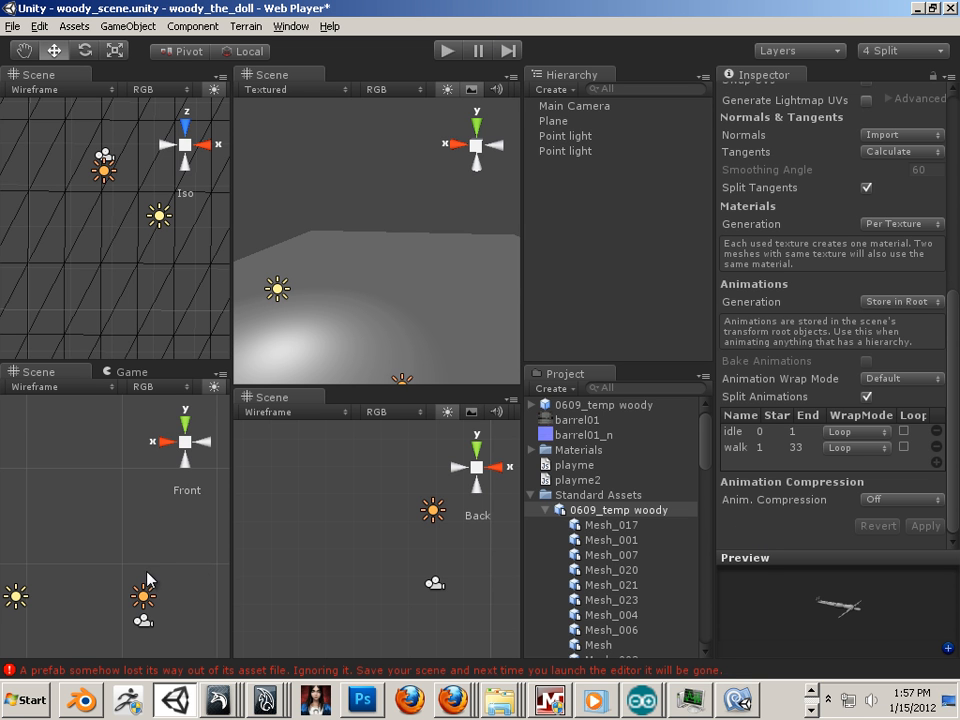
# - Place the woody model on the plane and scale it to about 20 on all axes
pyautogui.click(588, 105)
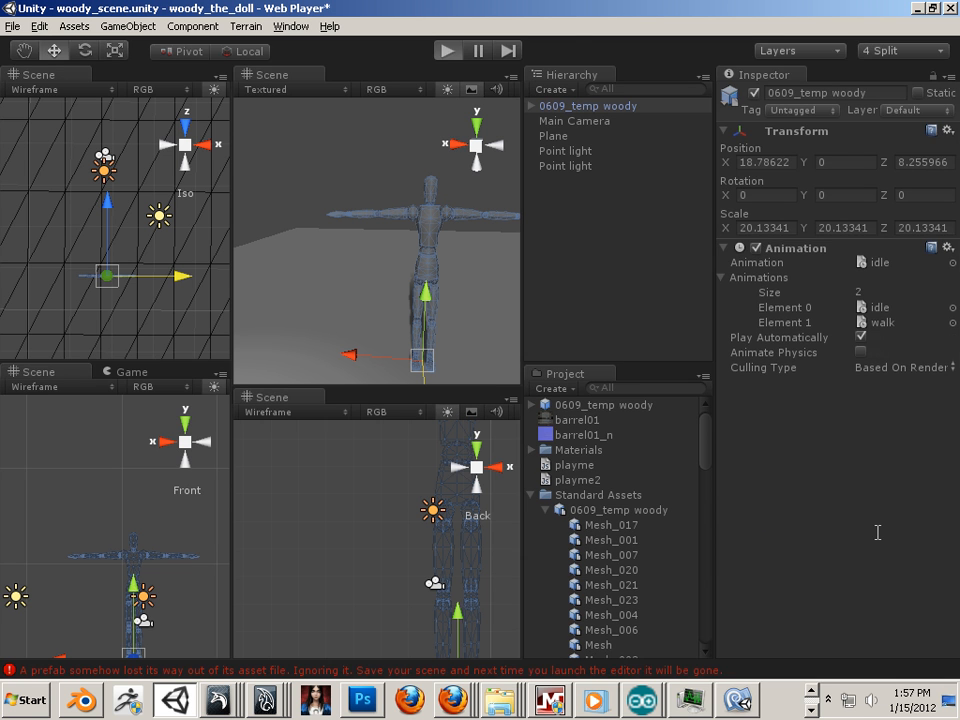
pyautogui.click(447, 50)
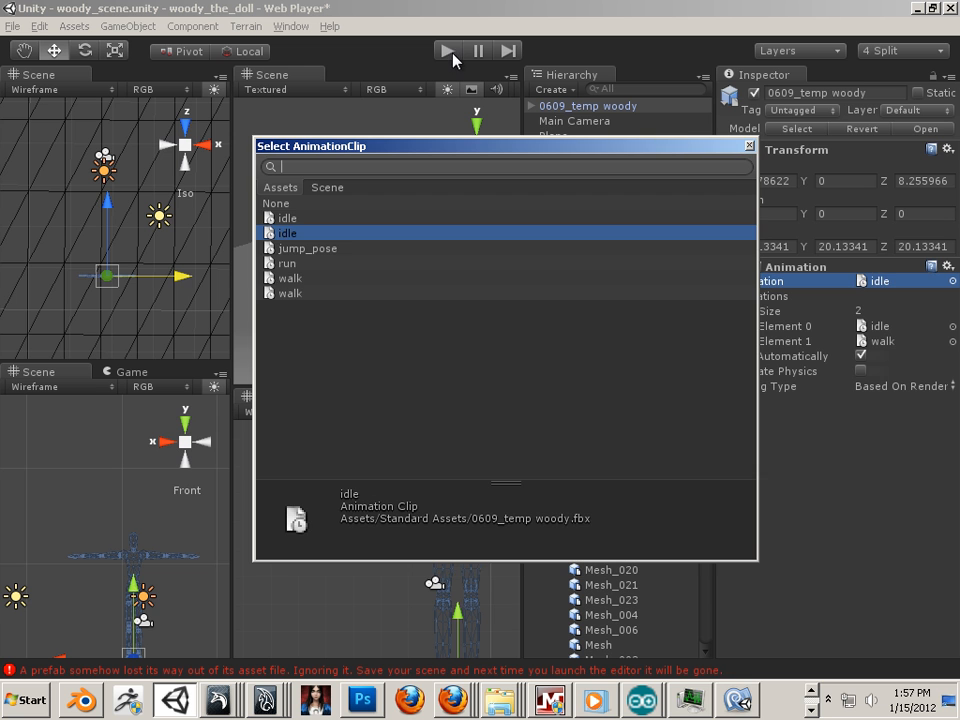
# - Choose 0609_temp woody's own walk clip as the Animation component's default clip
pyautogui.click(290, 278)
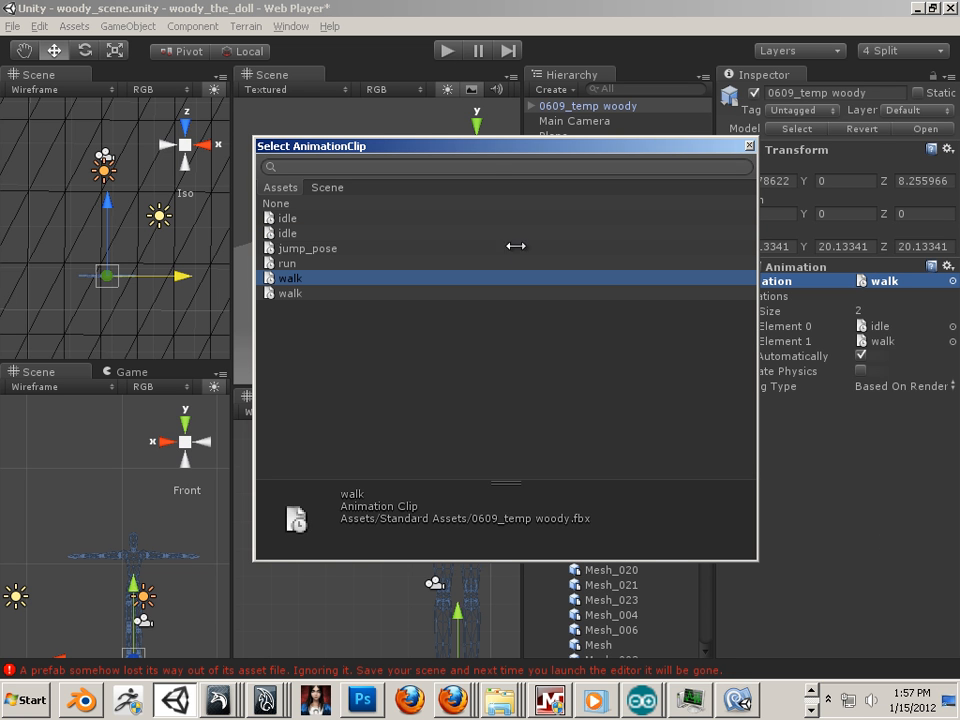
pyautogui.click(290, 293)
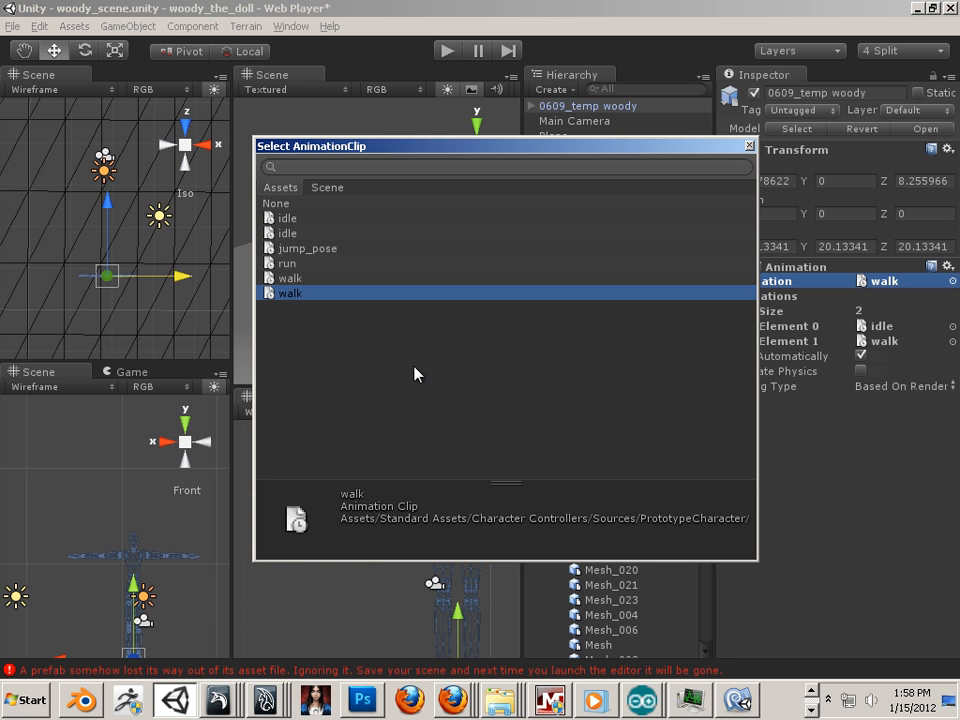
pyautogui.click(290, 278)
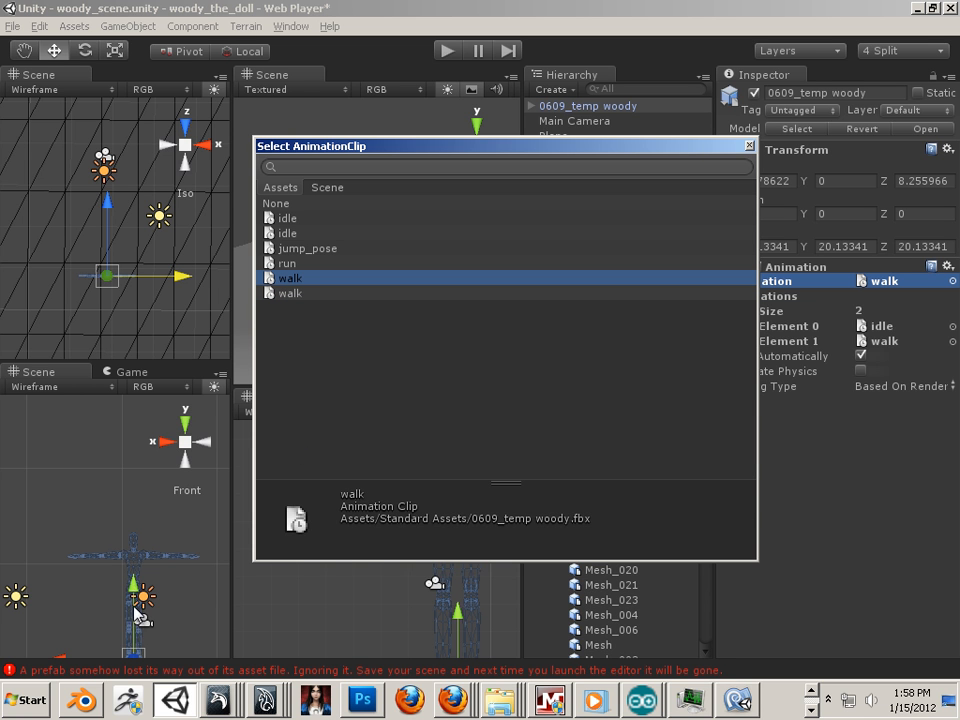
pyautogui.moveTo(128, 603)
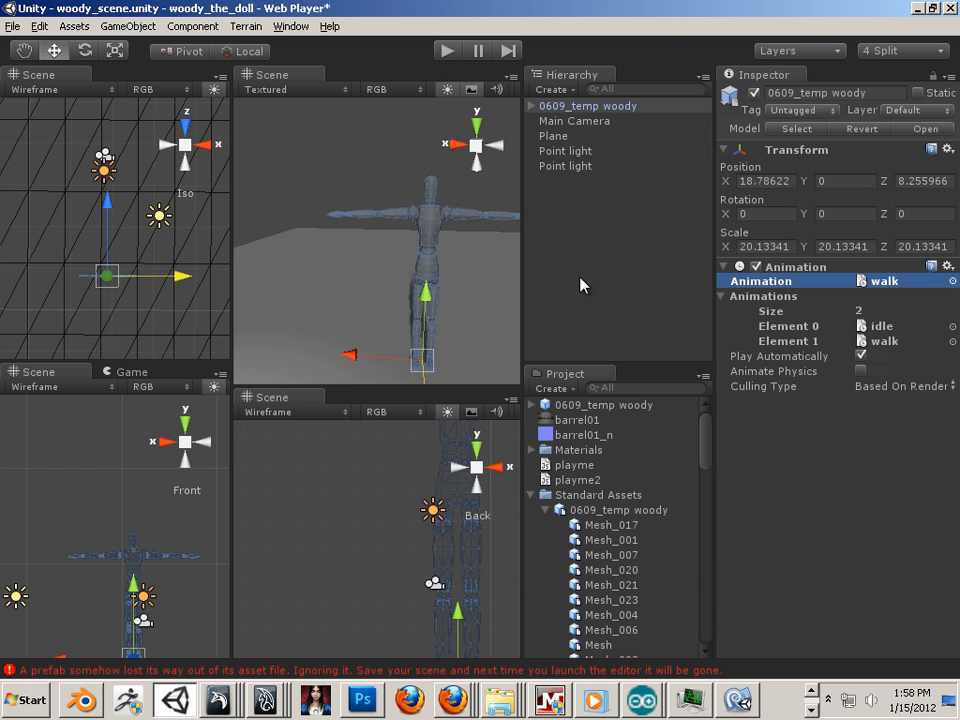
pyautogui.click(447, 50)
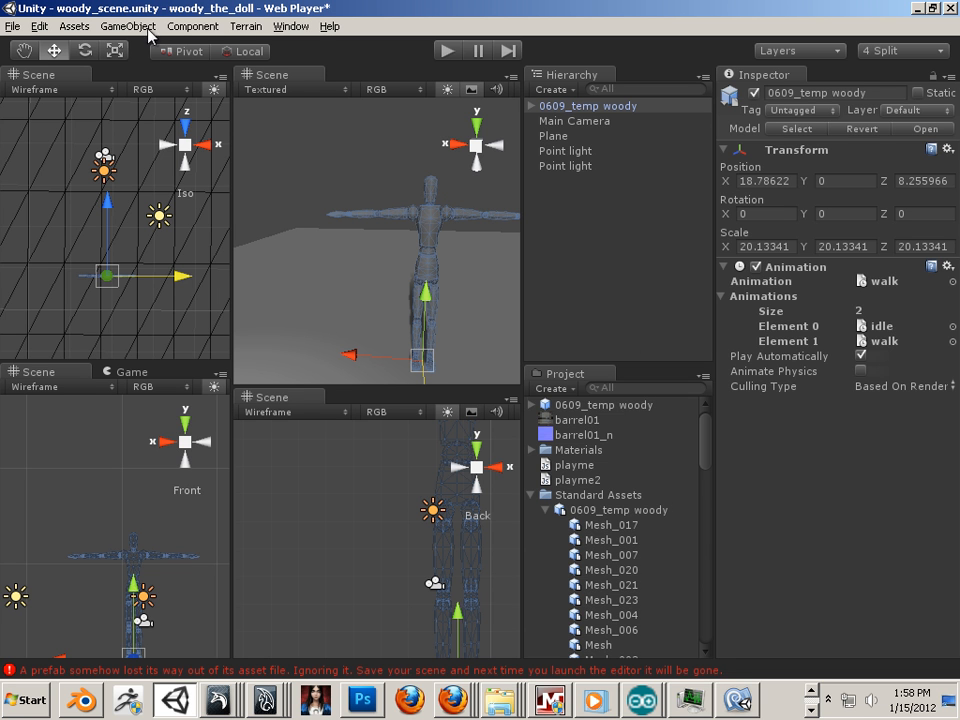
# - Browse the Character Controllers assets, check Assets > Import Package, and scroll to Scripts
pyautogui.scroll(-3)
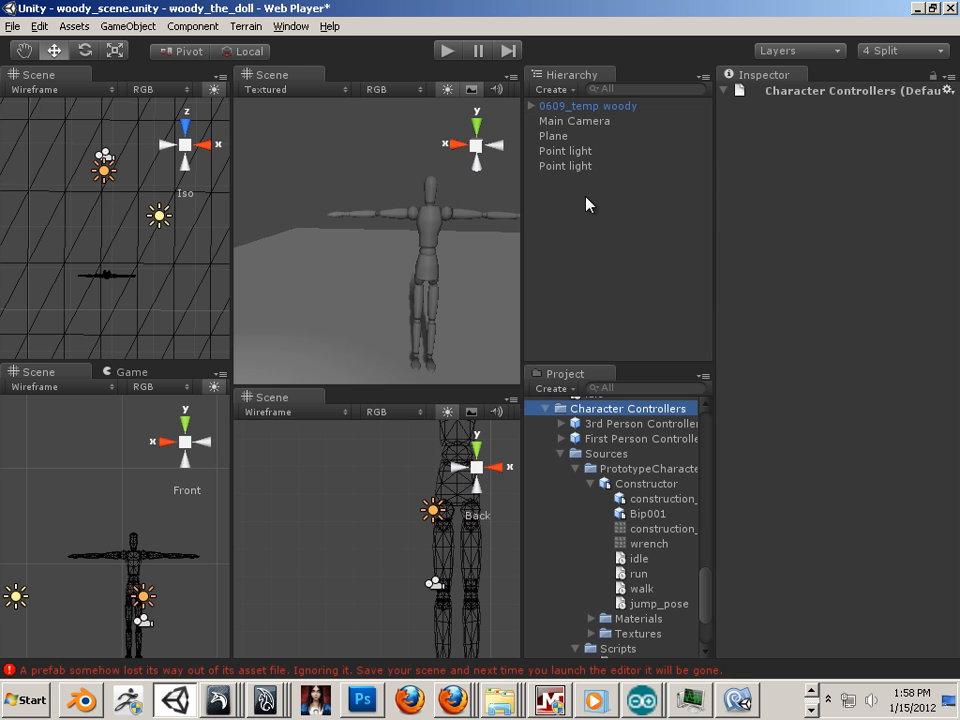
pyautogui.moveTo(583, 187)
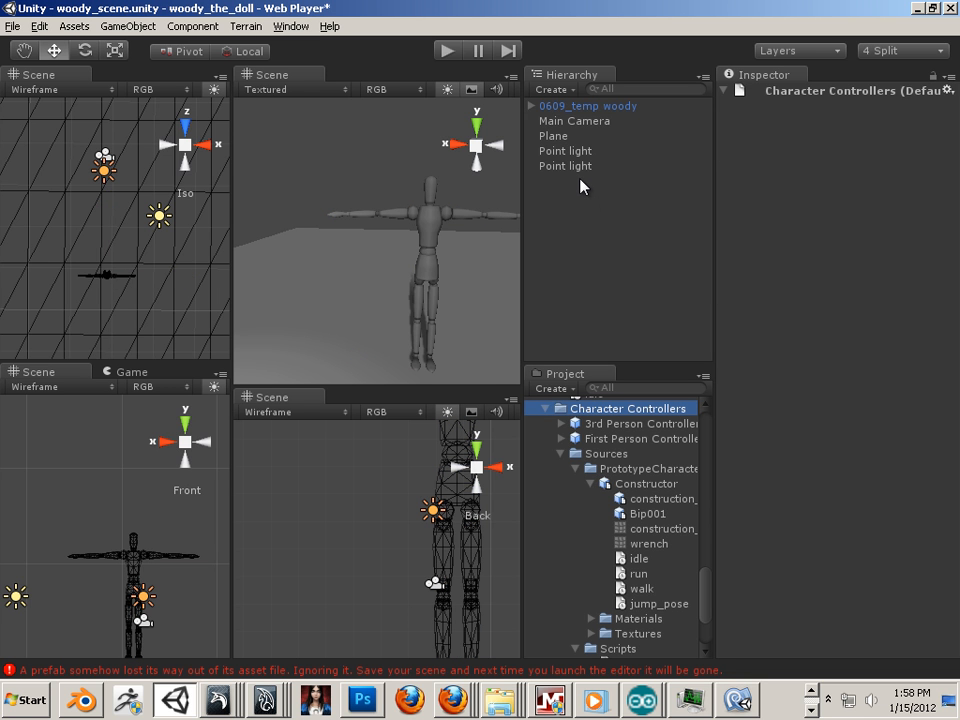
pyautogui.click(74, 26)
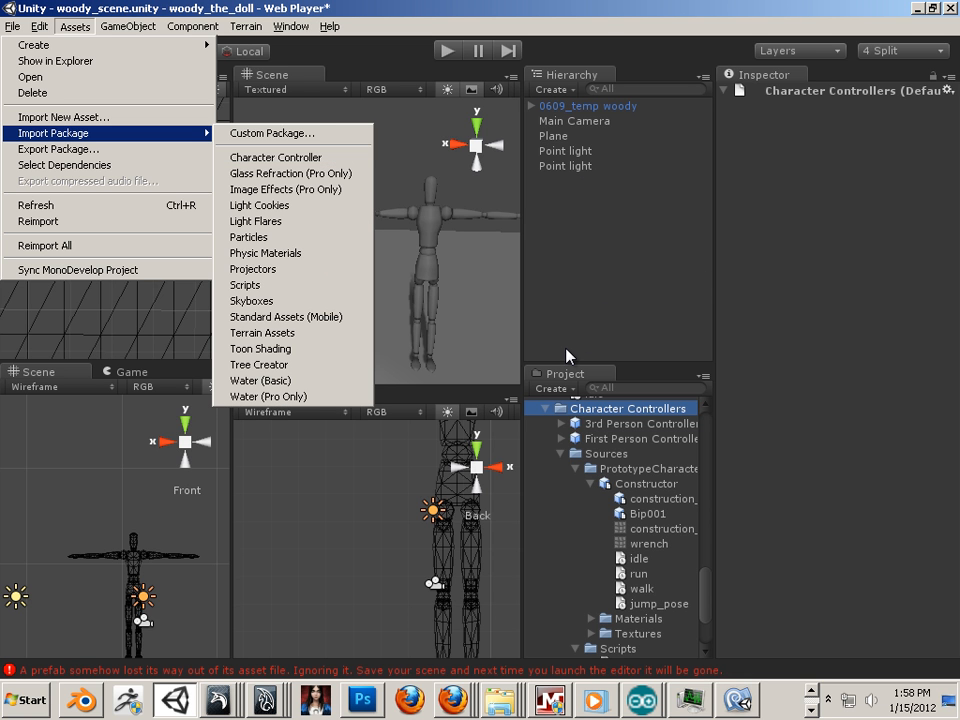
pyautogui.moveTo(745, 390)
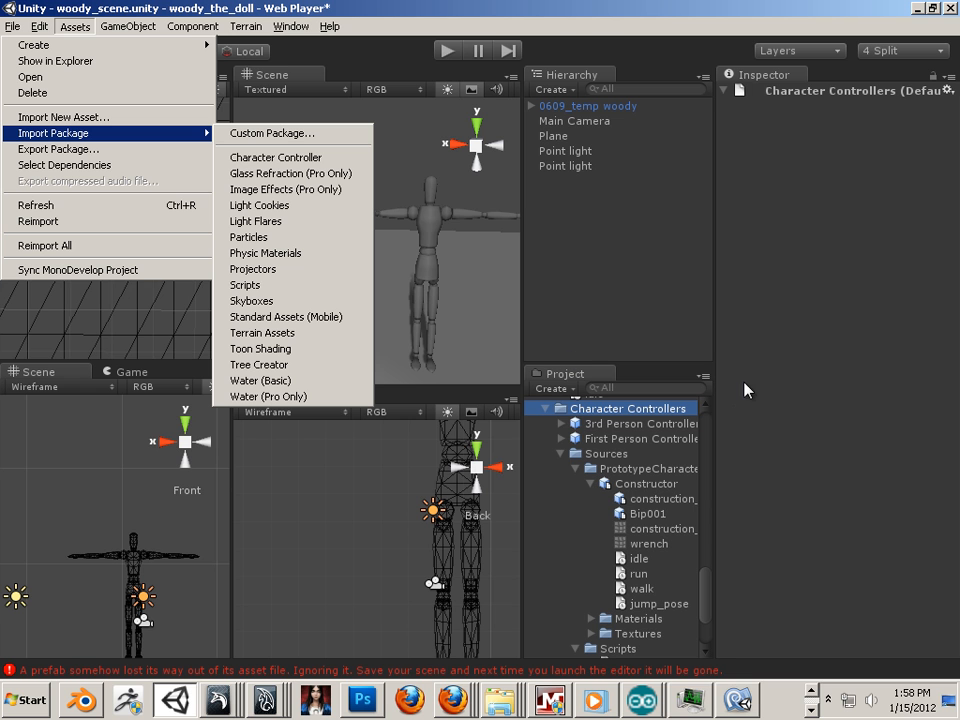
pyautogui.moveTo(835, 495)
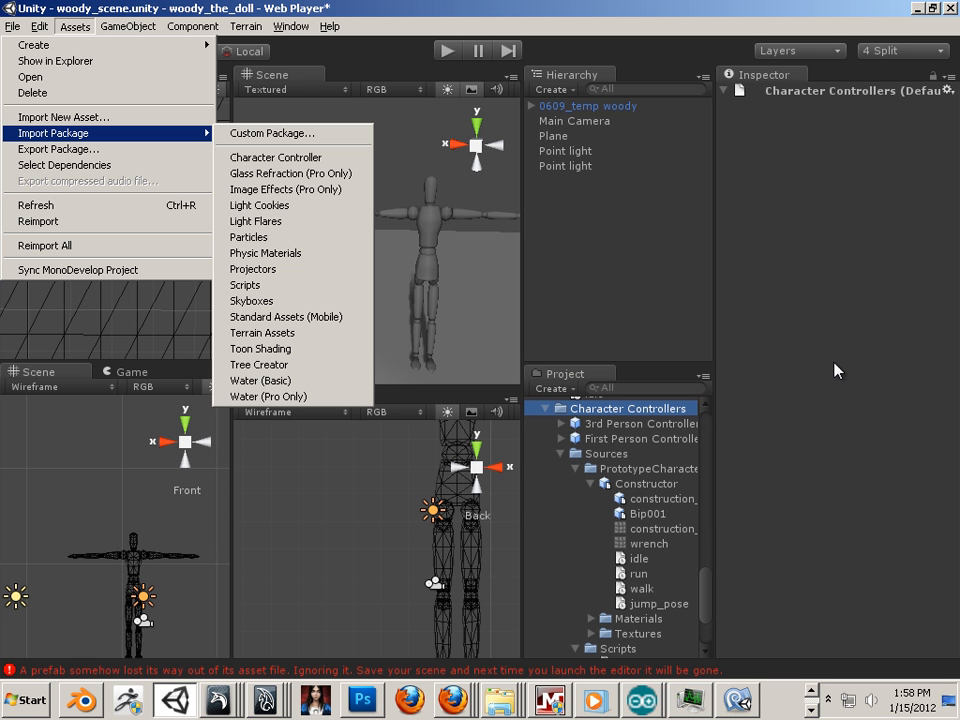
pyautogui.moveTo(848, 378)
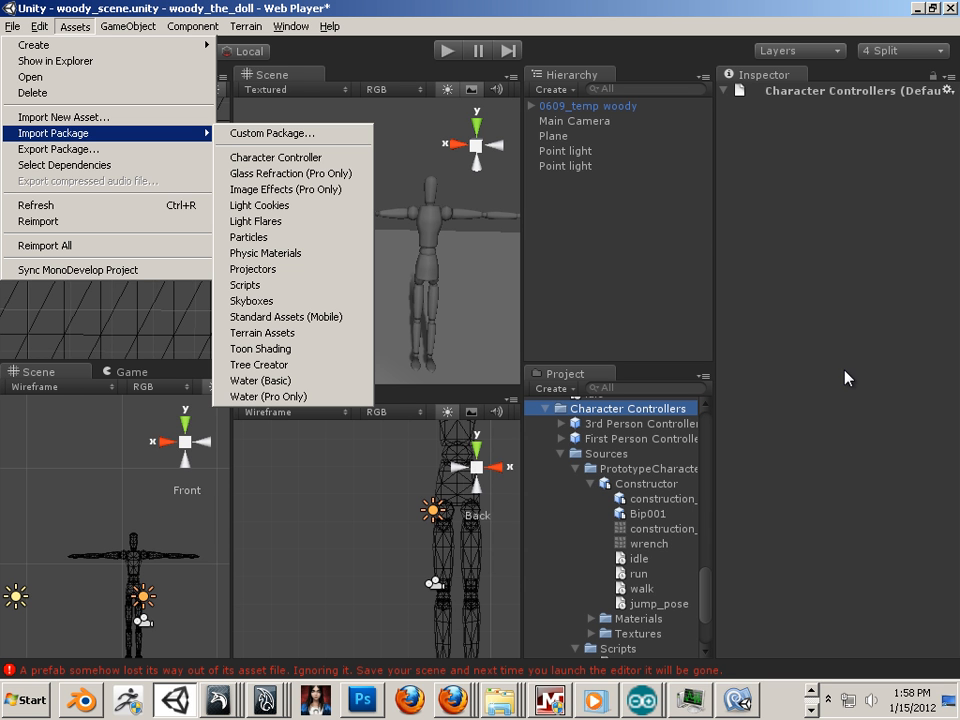
pyautogui.moveTo(849, 406)
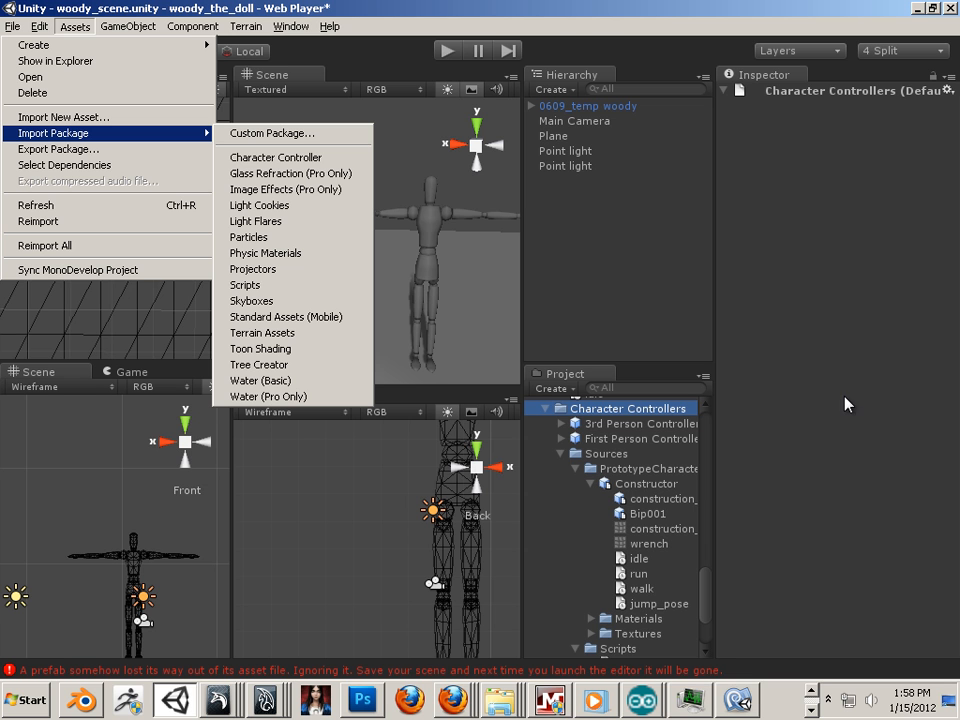
pyautogui.moveTo(846, 404)
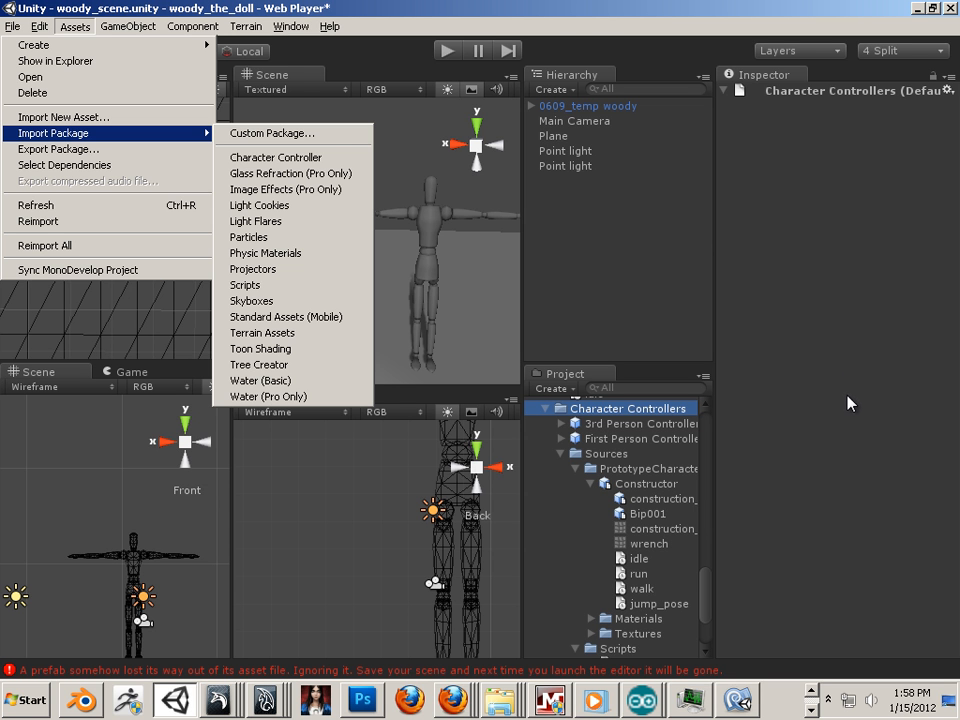
pyautogui.moveTo(820, 586)
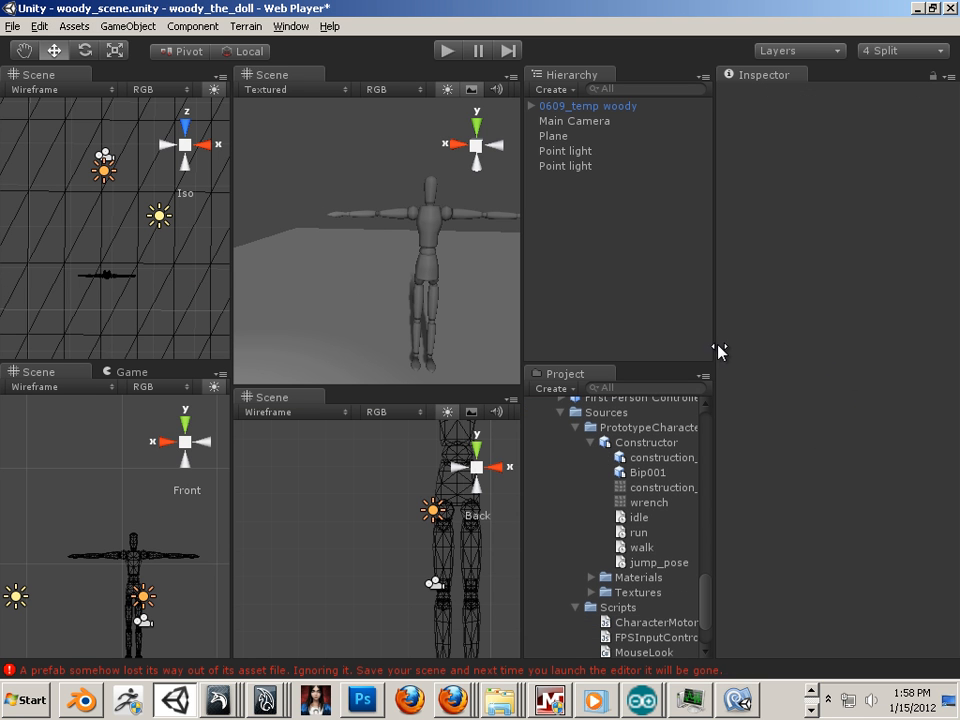
pyautogui.scroll(-3)
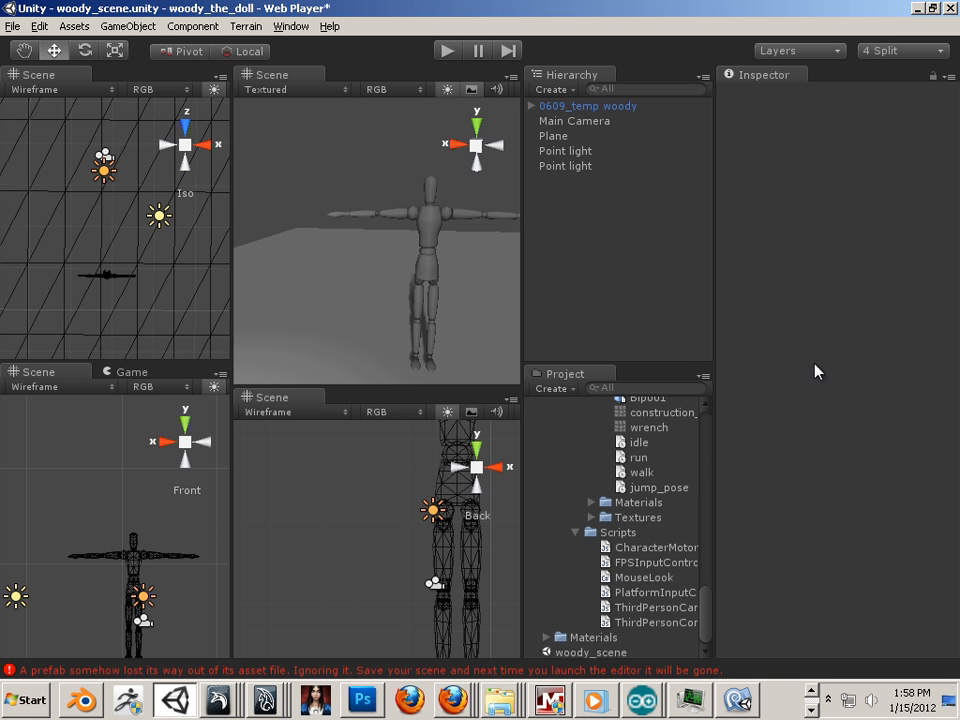
pyautogui.scroll(-3)
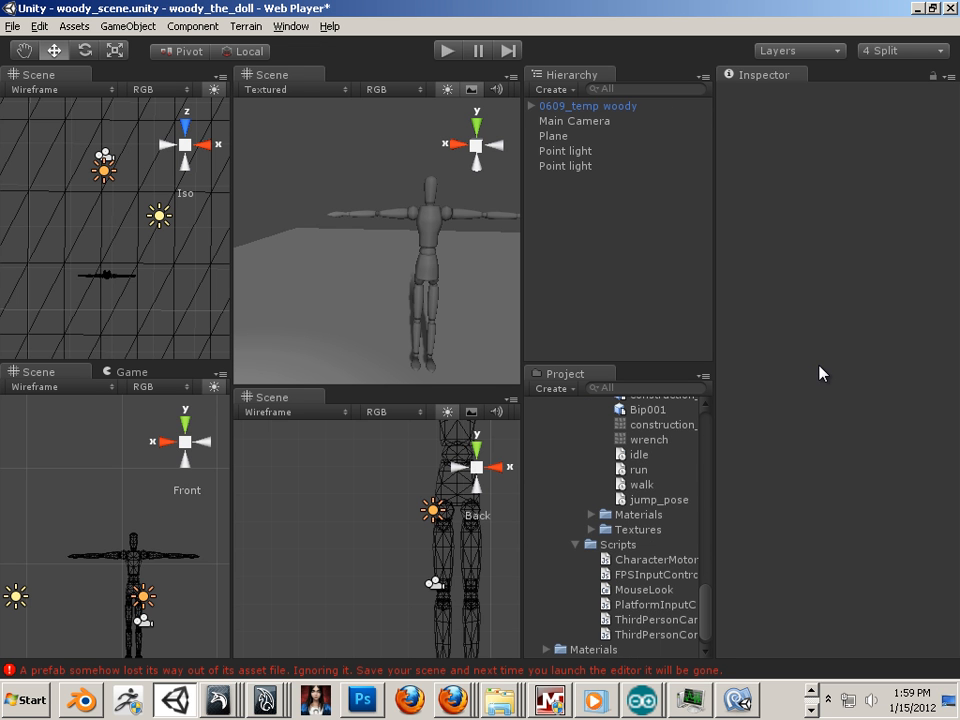
# - Add Character Controller and Third Person Controller to woody, confirming the prefab connection break
pyautogui.click(587, 105)
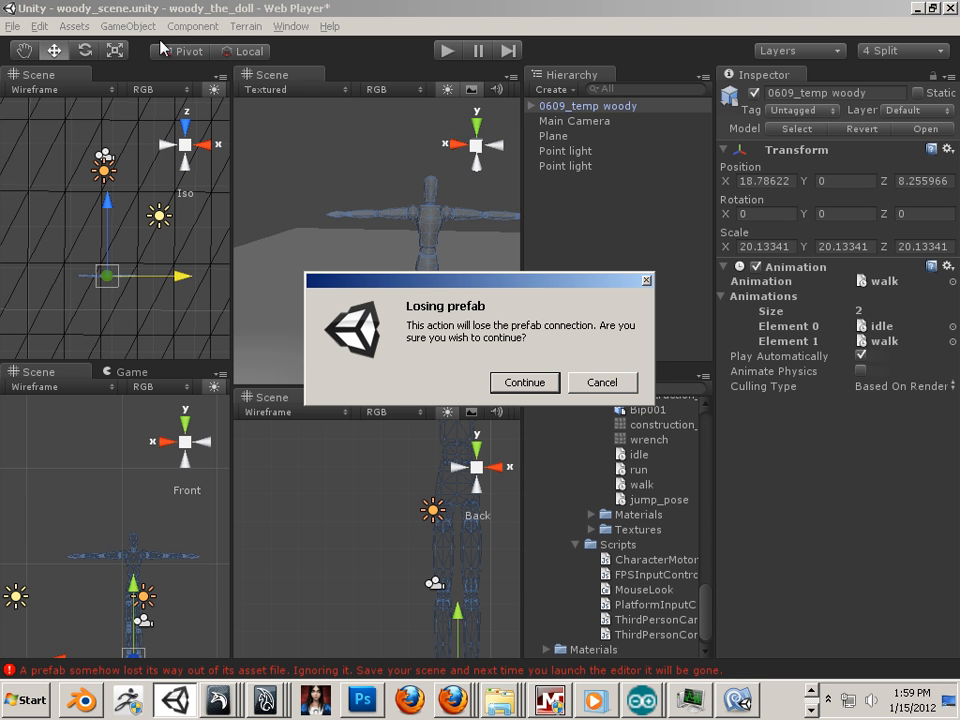
pyautogui.click(524, 382)
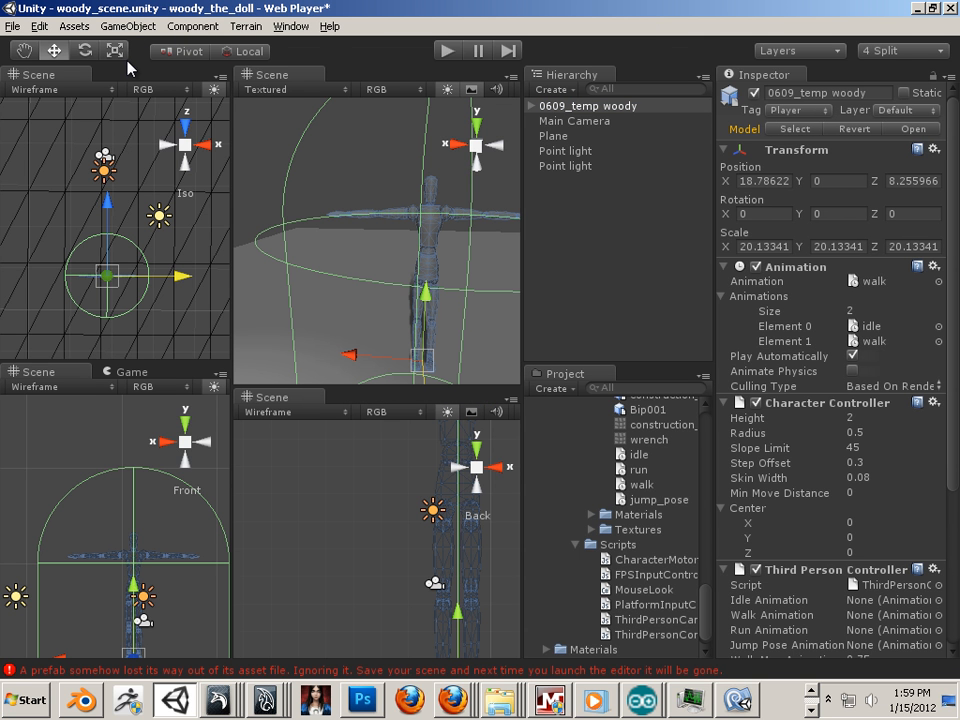
pyautogui.moveTo(373, 321)
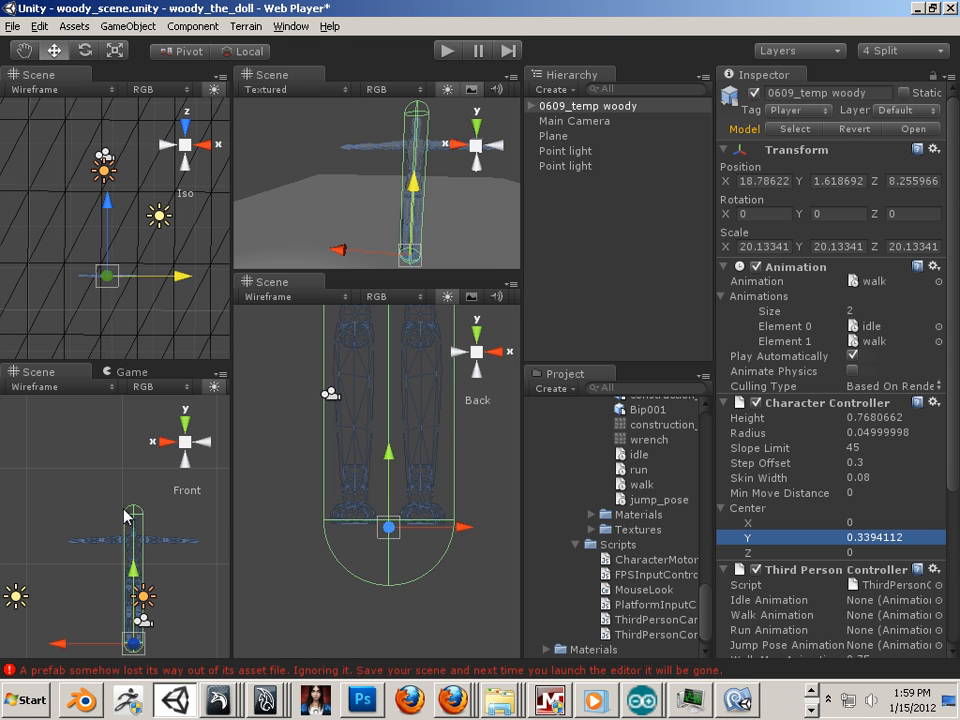
pyautogui.moveTo(182, 543)
pyautogui.write('0.3694112')
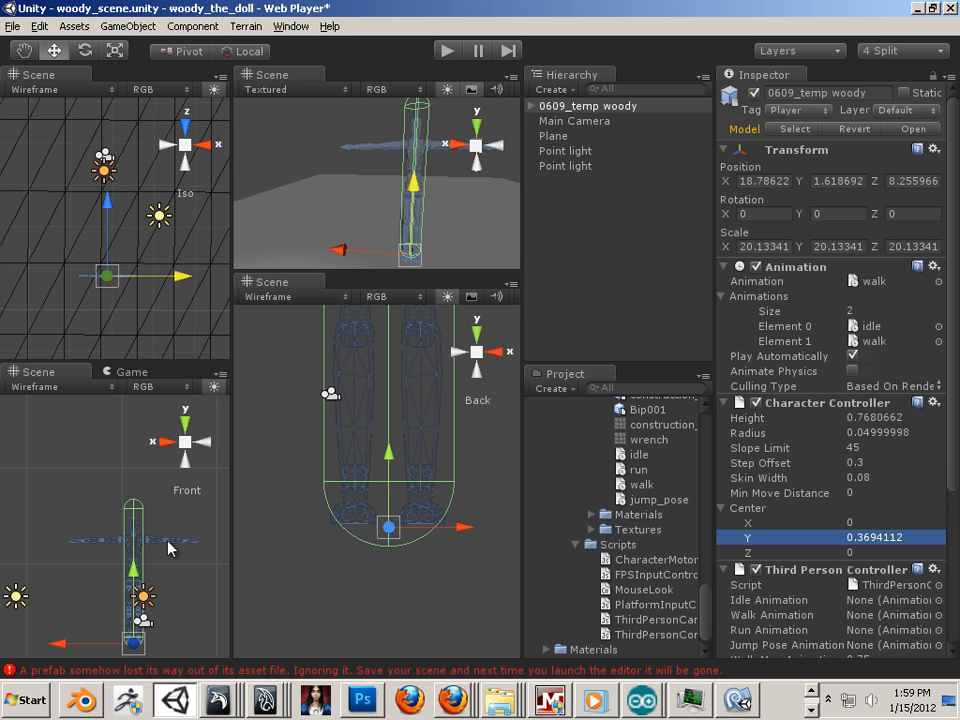
pyautogui.moveTo(229, 548)
pyautogui.write('0.3994112')
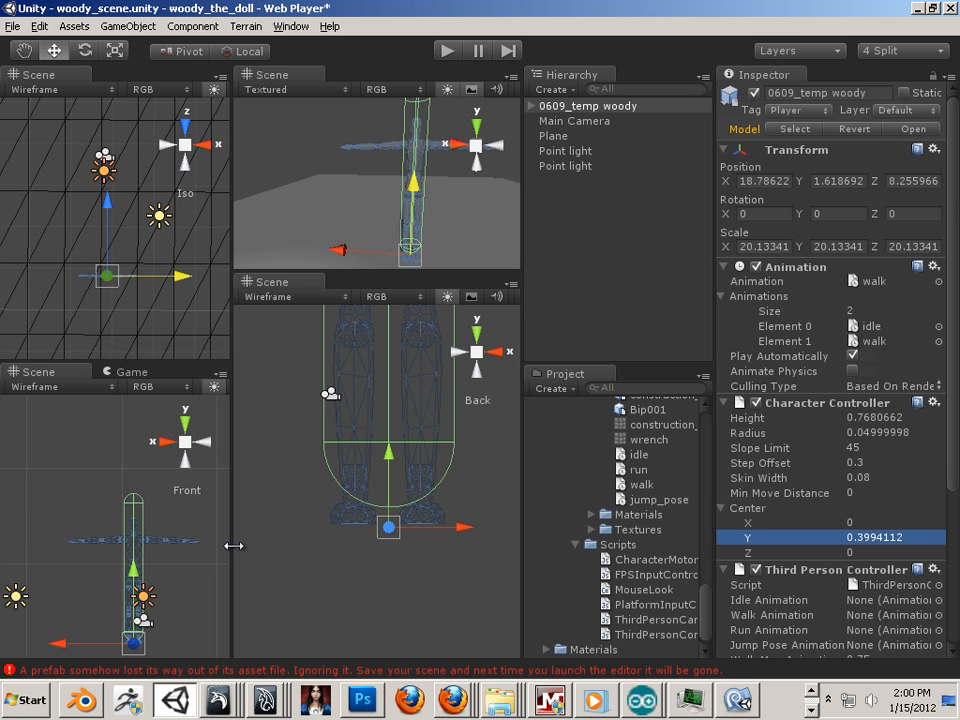
pyautogui.moveTo(280, 553)
pyautogui.write('0.38')
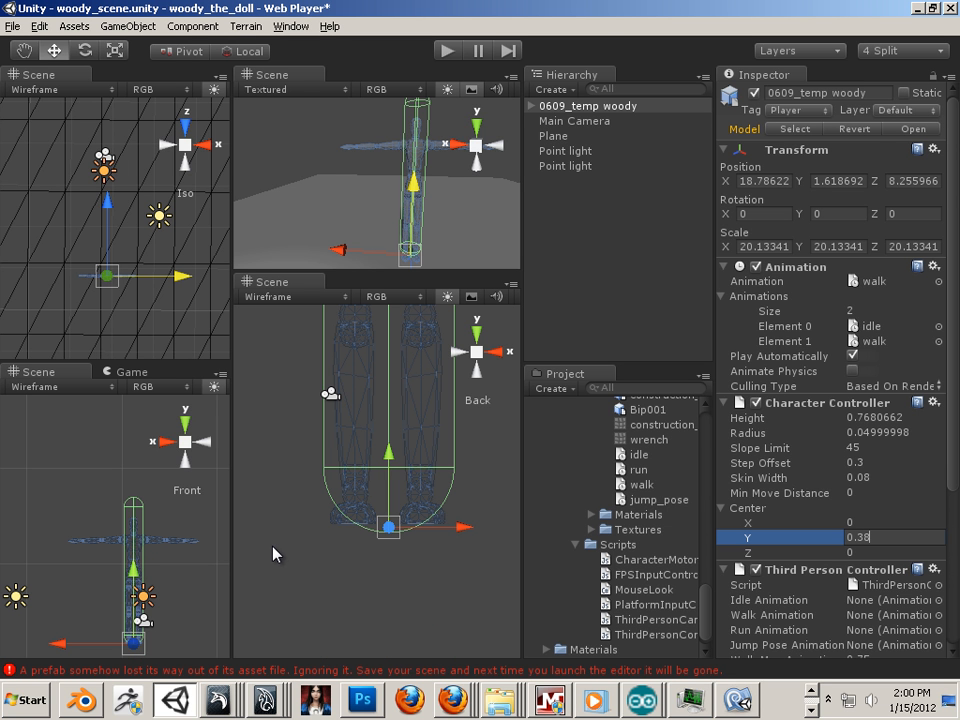
pyautogui.moveTo(268, 553)
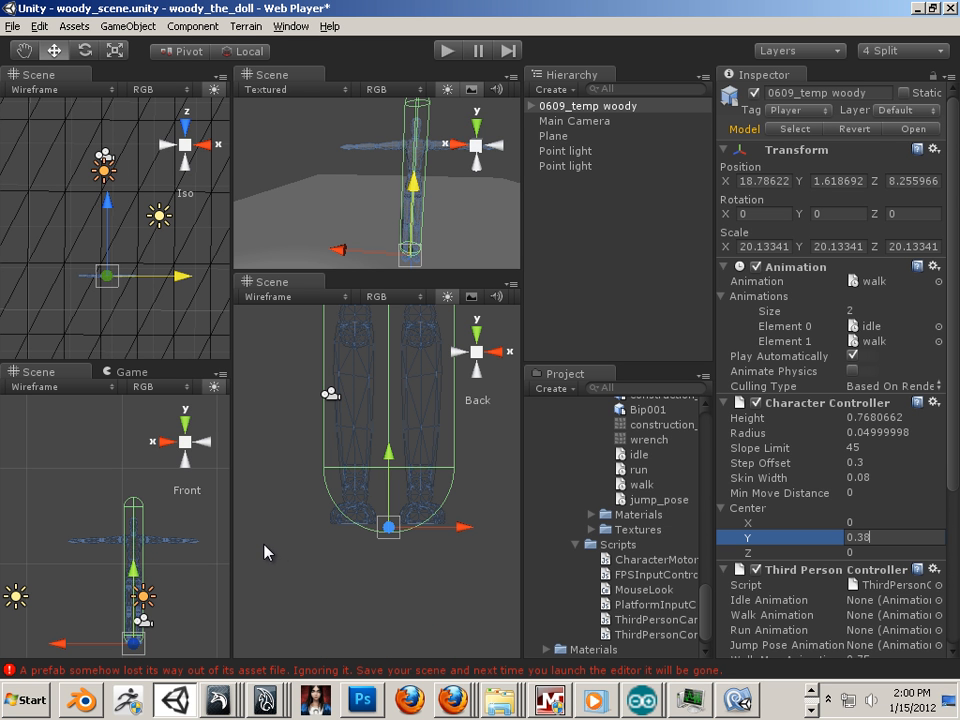
pyautogui.moveTo(258, 551)
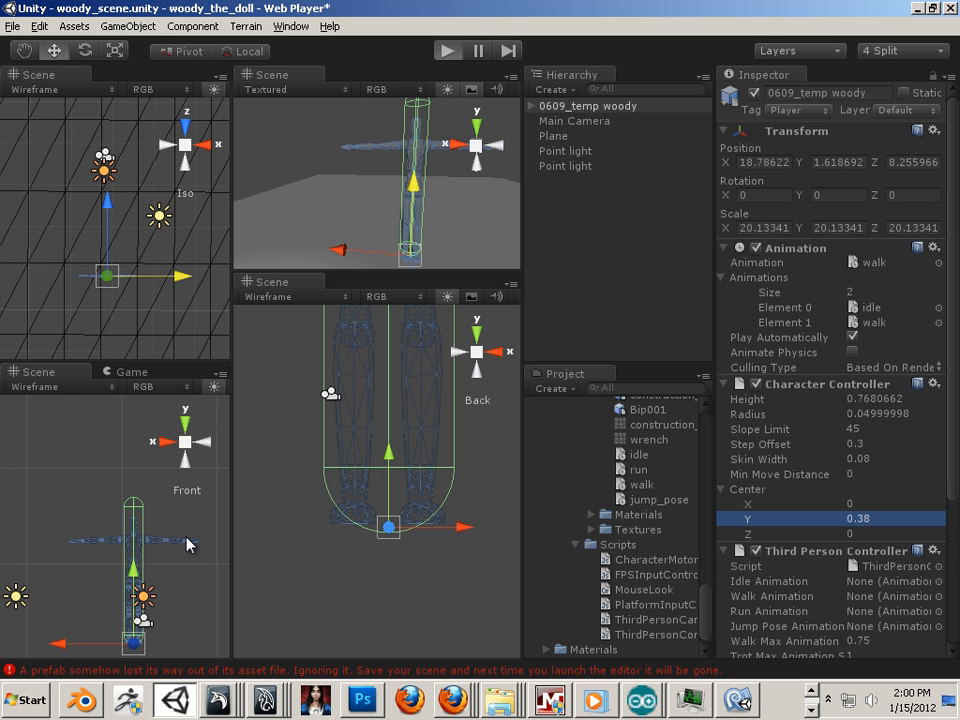
pyautogui.click(447, 50)
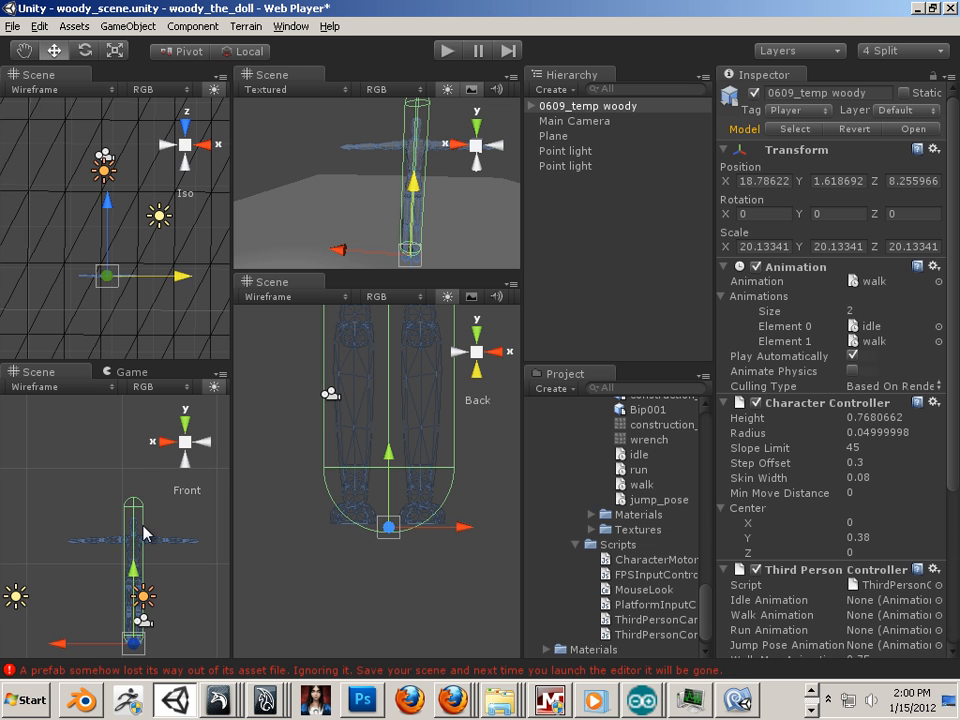
pyautogui.moveTo(103, 540)
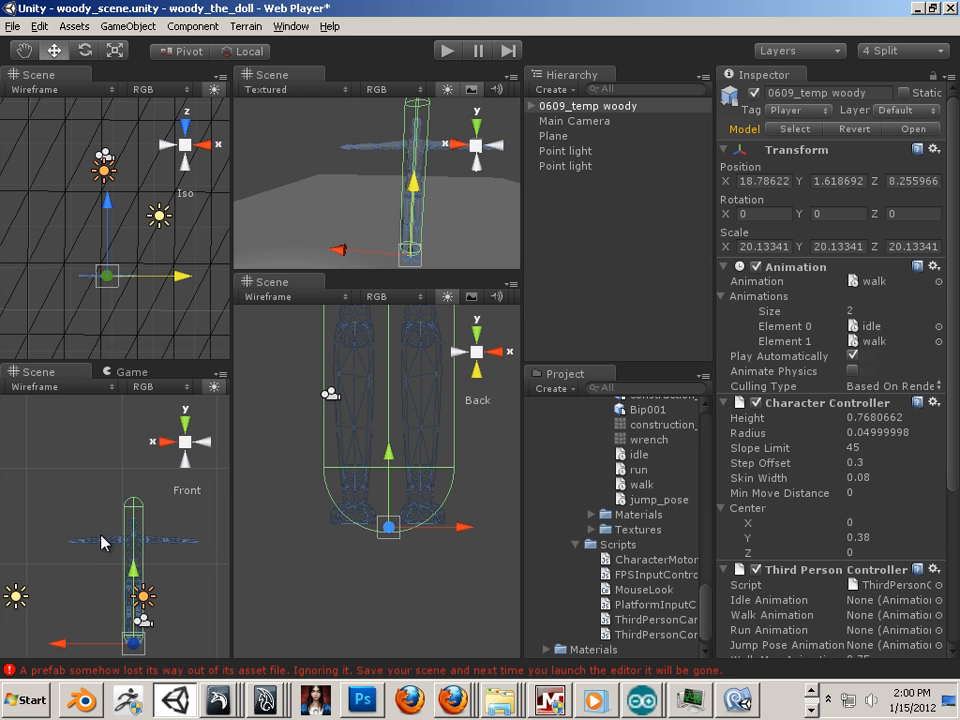
pyautogui.scroll(-3)
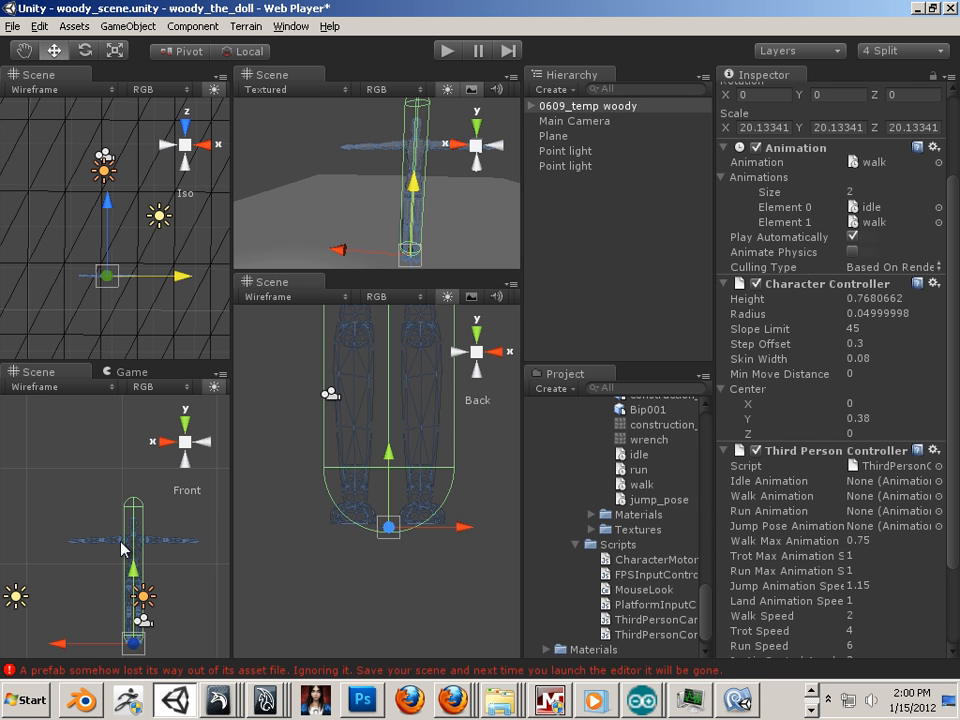
pyautogui.moveTo(120, 547)
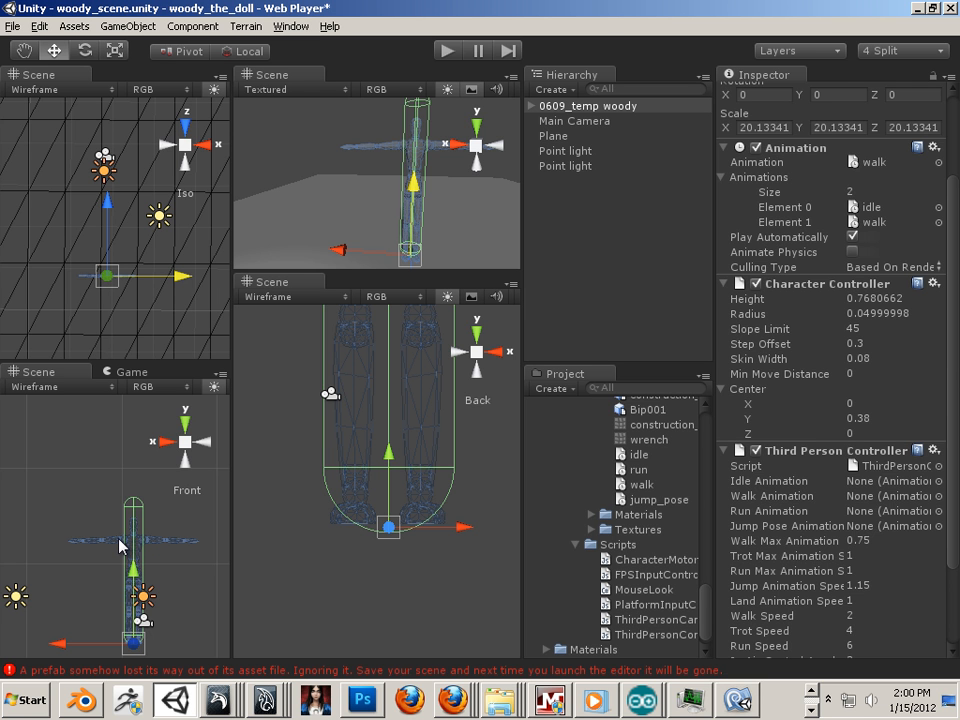
pyautogui.scroll(-3)
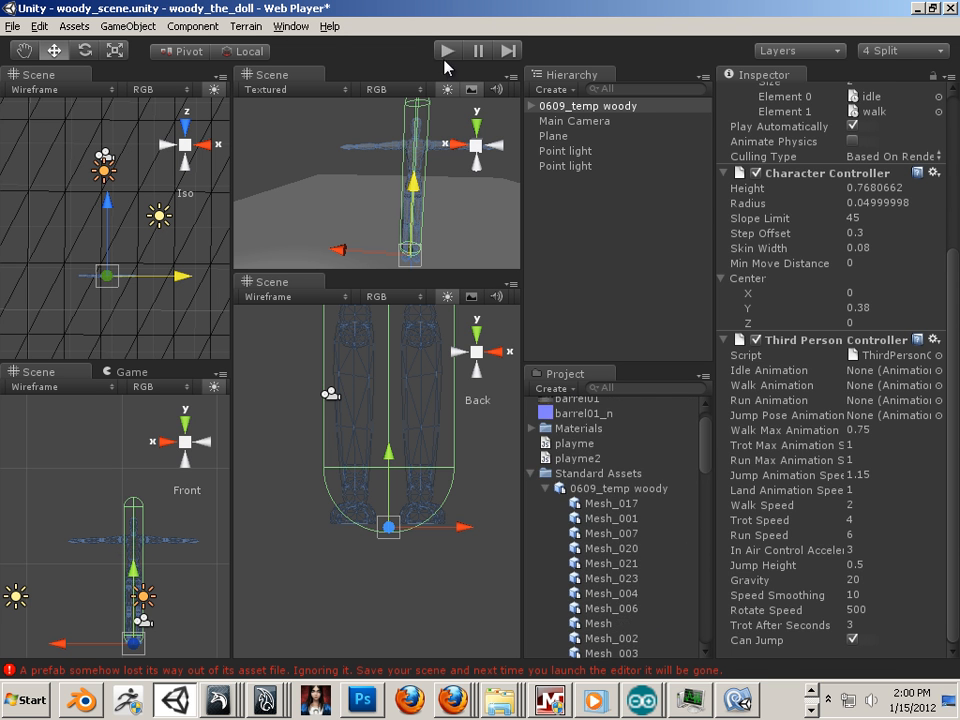
pyautogui.scroll(-3)
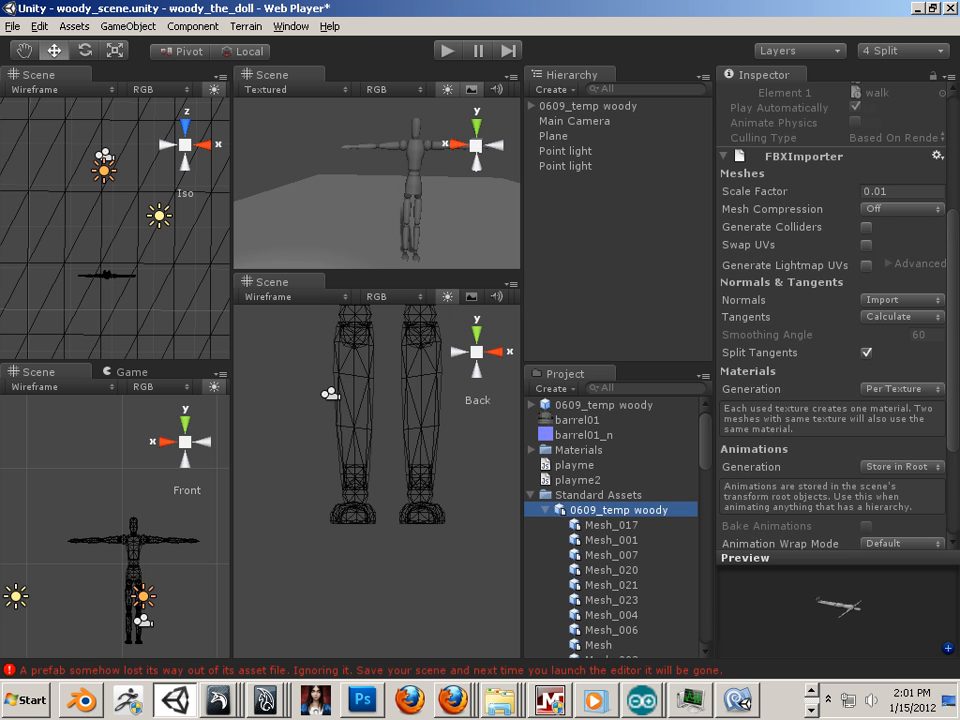
pyautogui.scroll(-3)
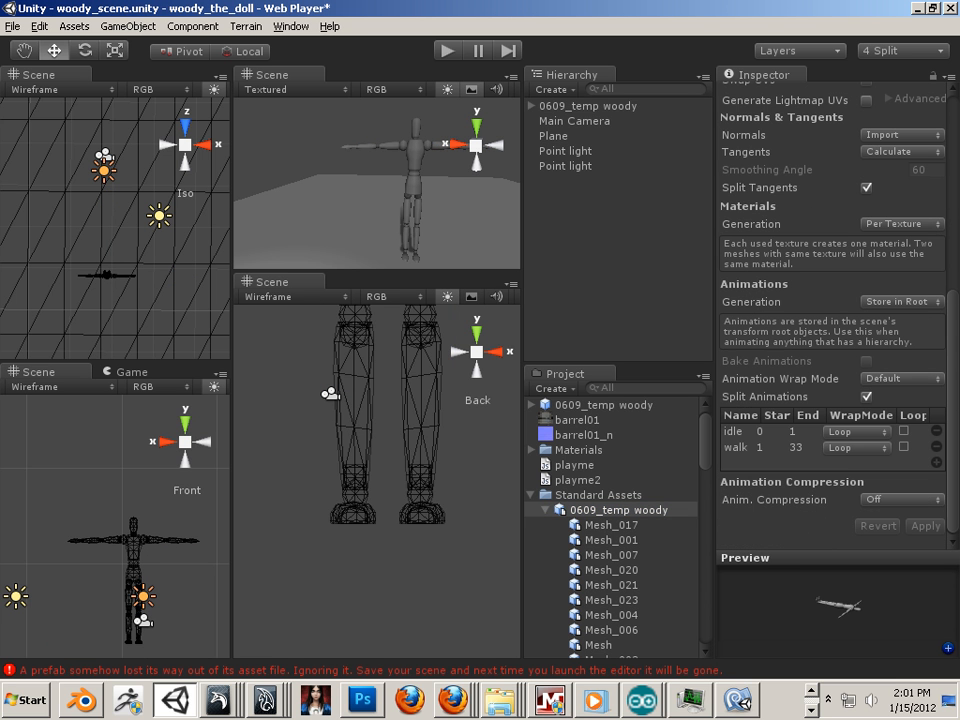
pyautogui.scroll(-3)
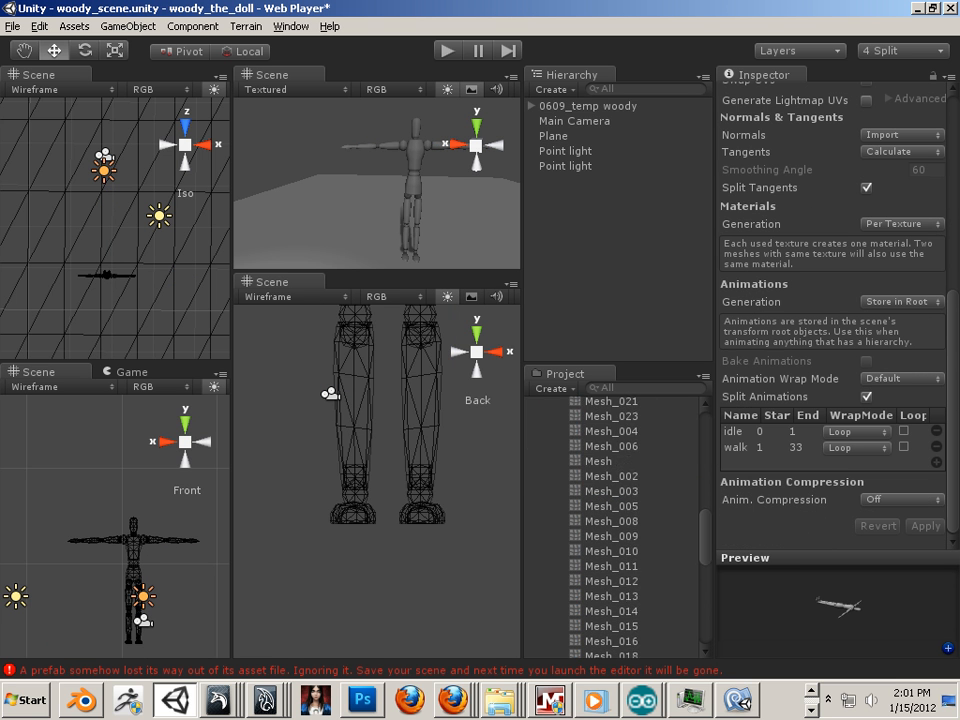
pyautogui.scroll(-3)
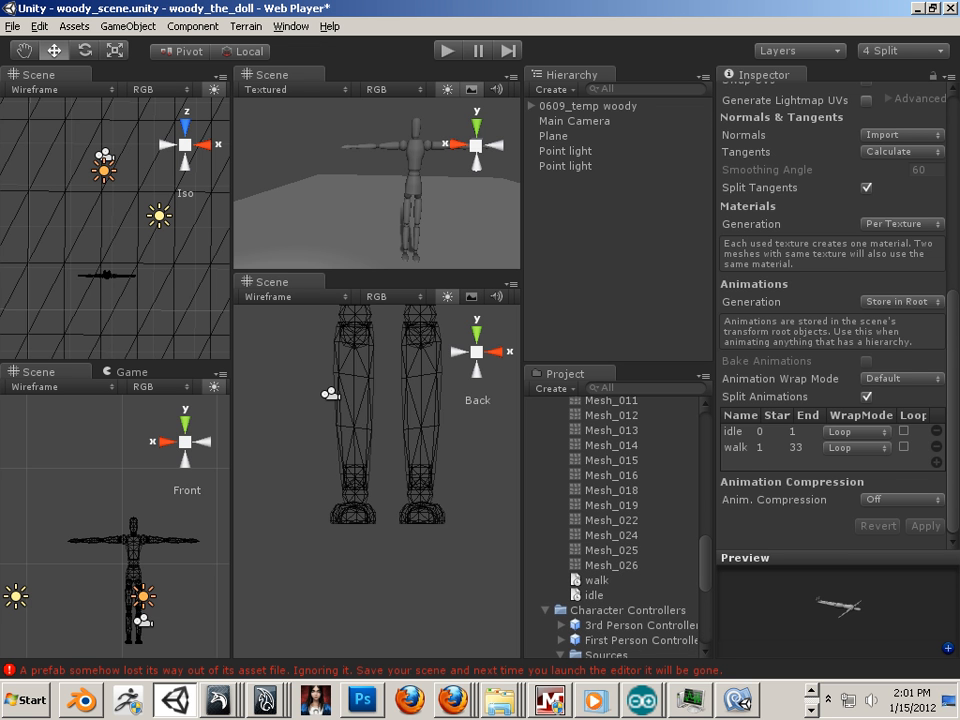
pyautogui.click(588, 105)
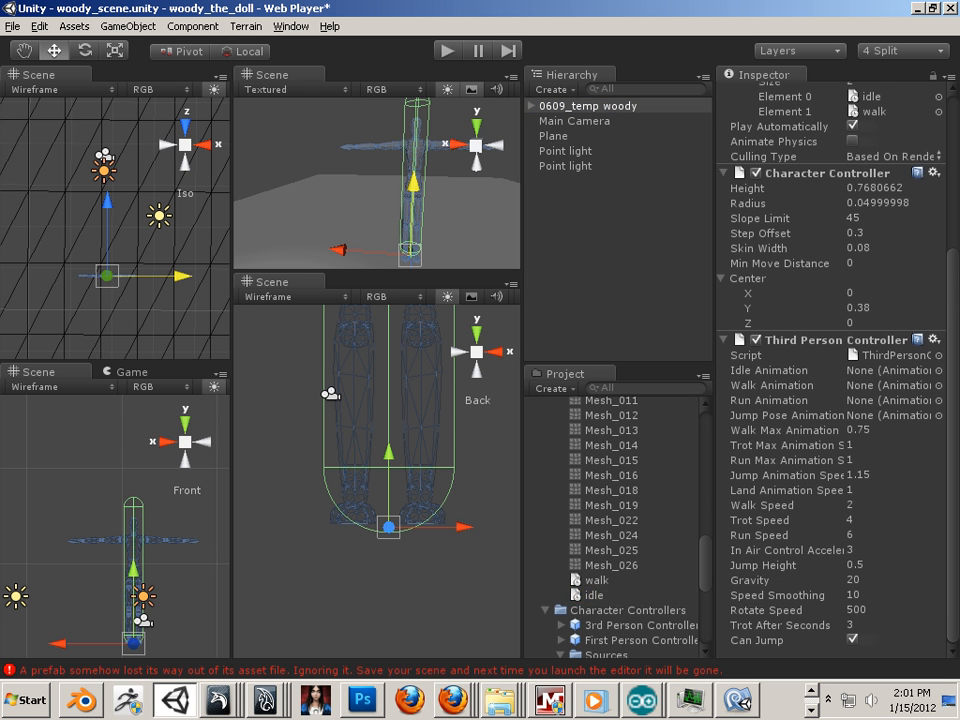
# - Assign idle to Idle and Jump Pose, walk to Walk and Run, then start Play
pyautogui.click(890, 370)
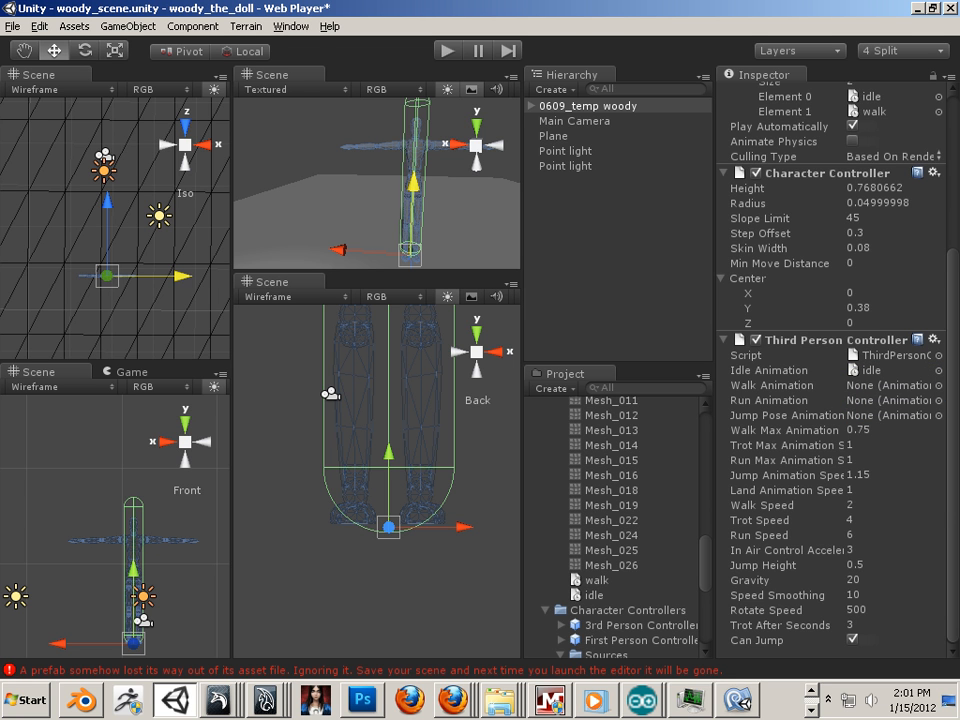
pyautogui.click(890, 385)
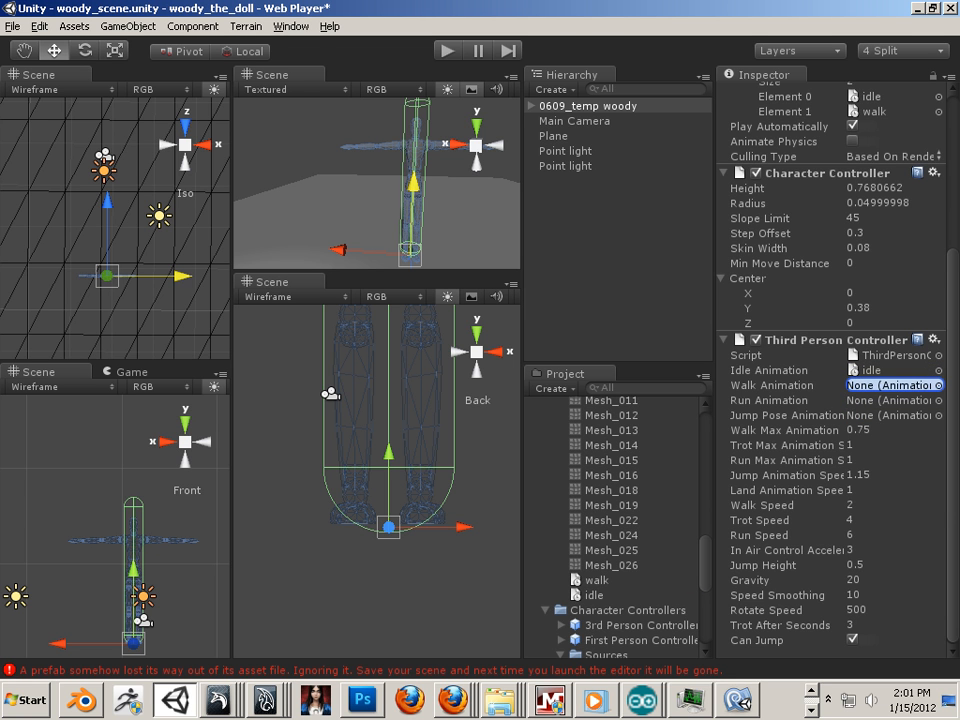
pyautogui.click(890, 385)
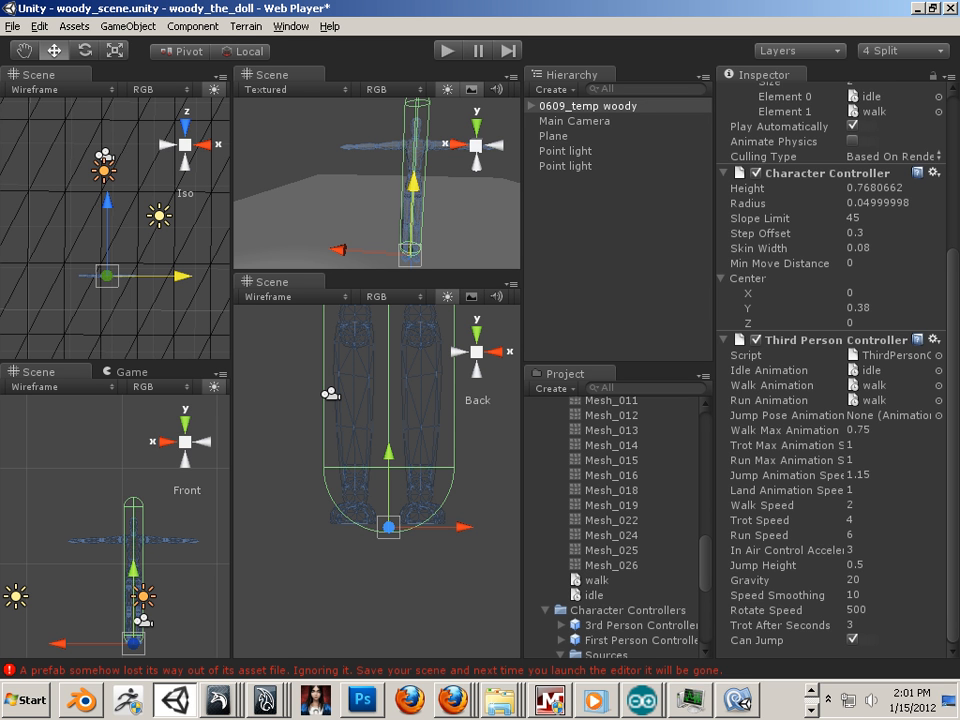
pyautogui.click(890, 415)
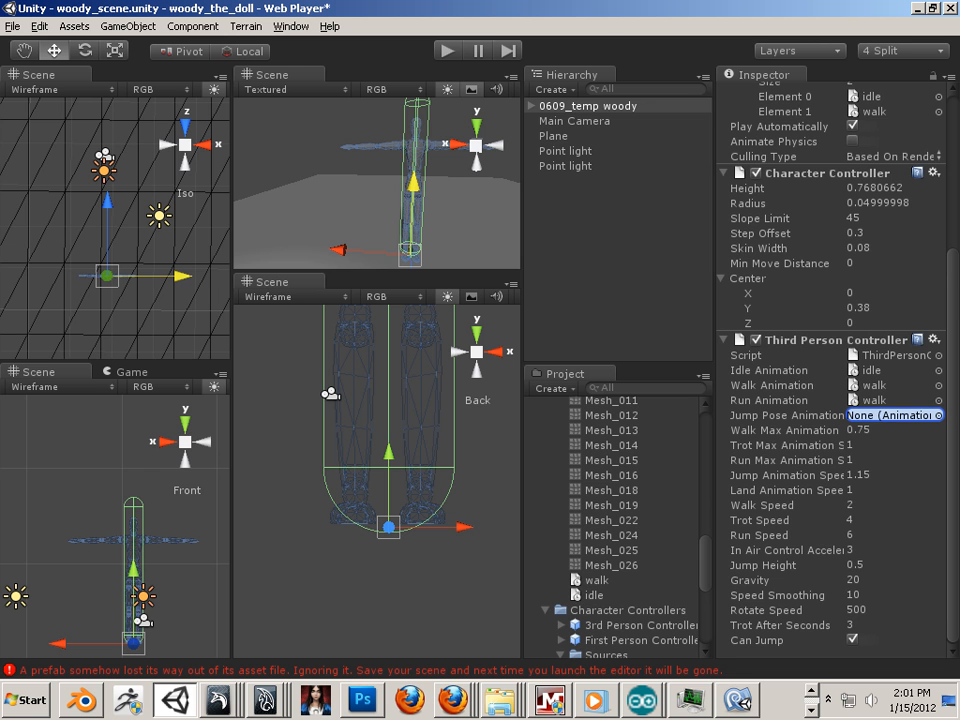
pyautogui.click(893, 415)
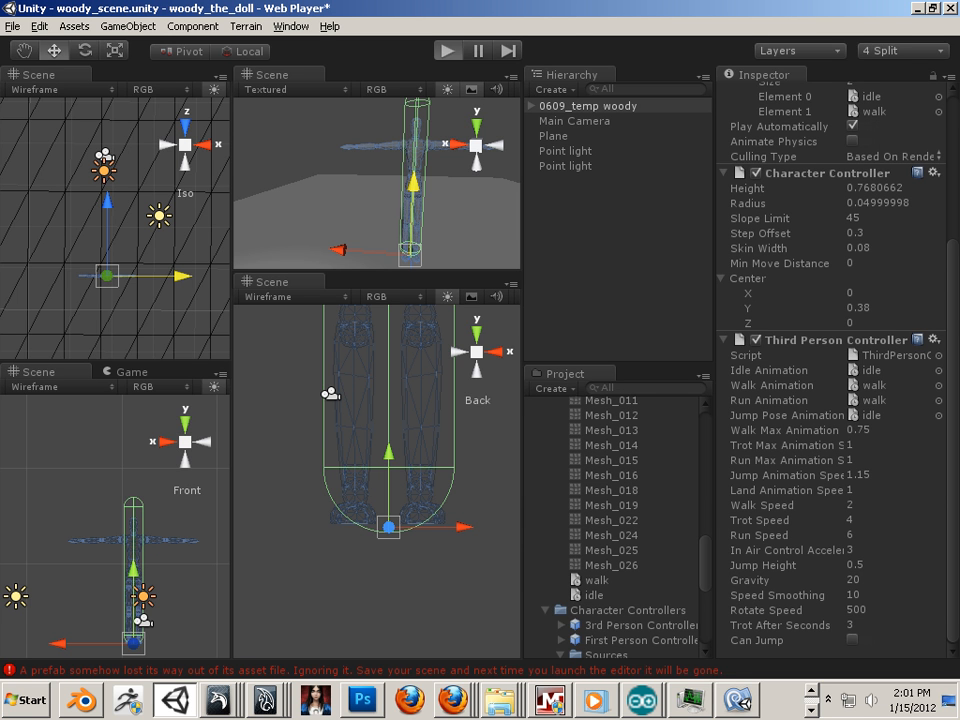
pyautogui.click(447, 50)
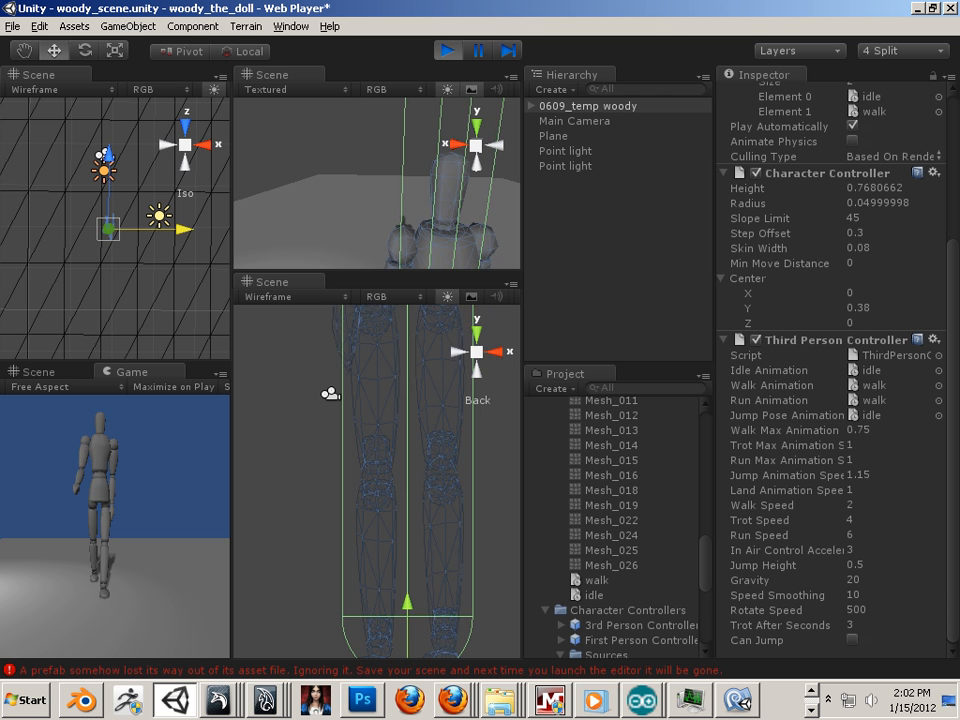
# - Stop the game, set Walk Max Animation Speed to 3, and play again
pyautogui.click(785, 430)
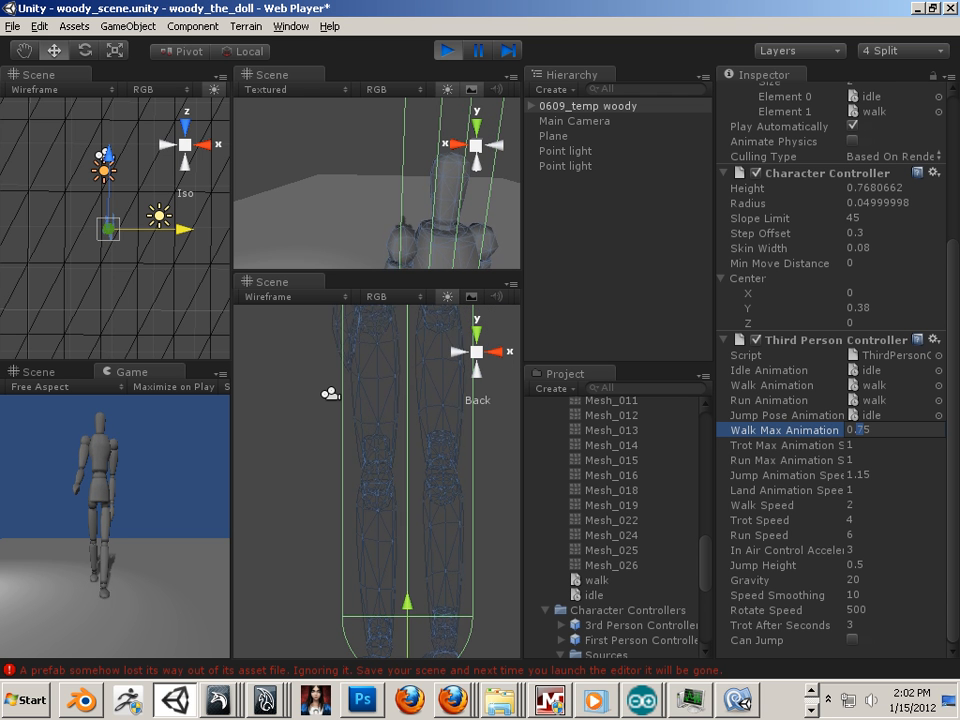
pyautogui.click(875, 429)
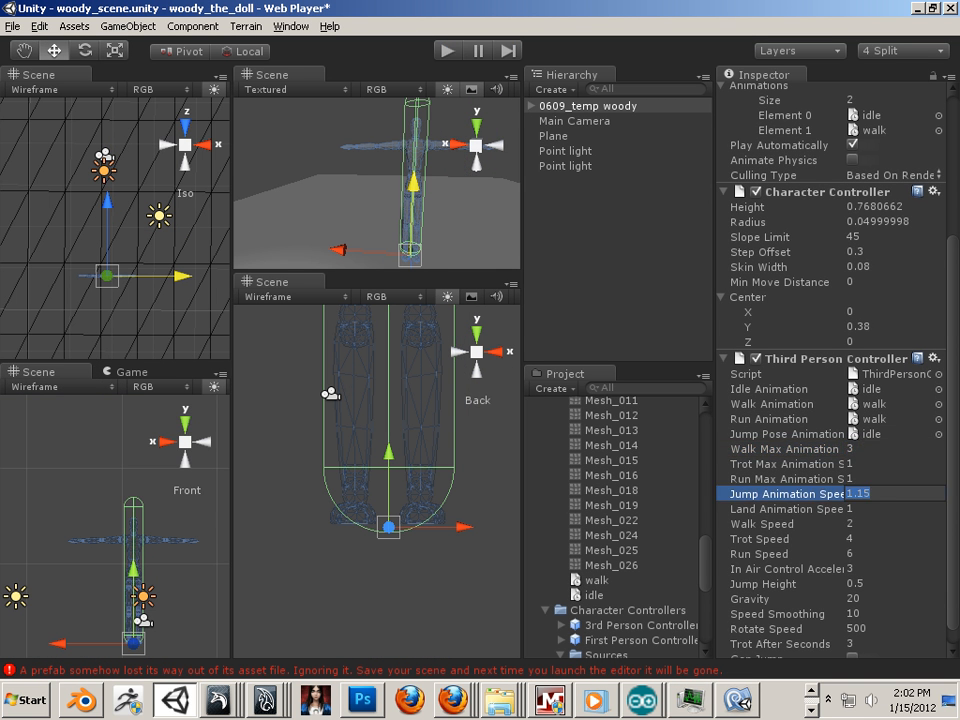
pyautogui.click(447, 50)
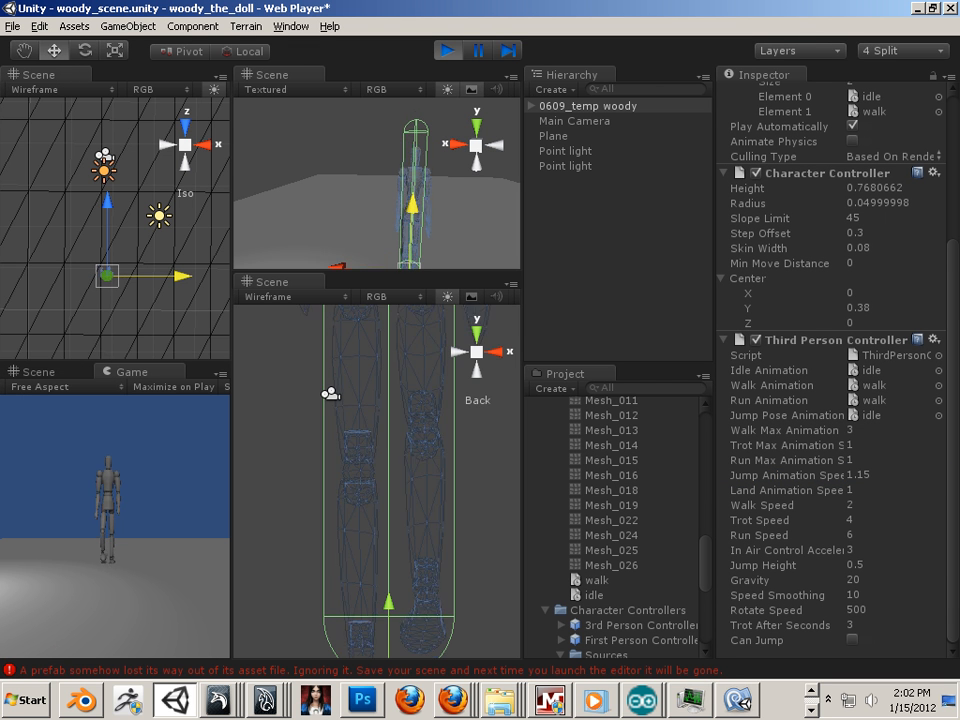